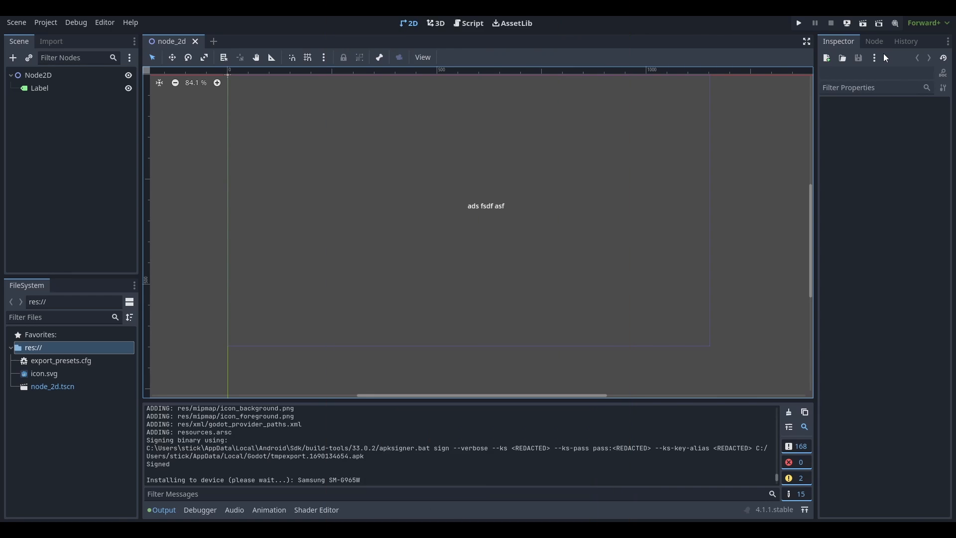
{"action": "mouse_move", "coordinate": [755, 119]}
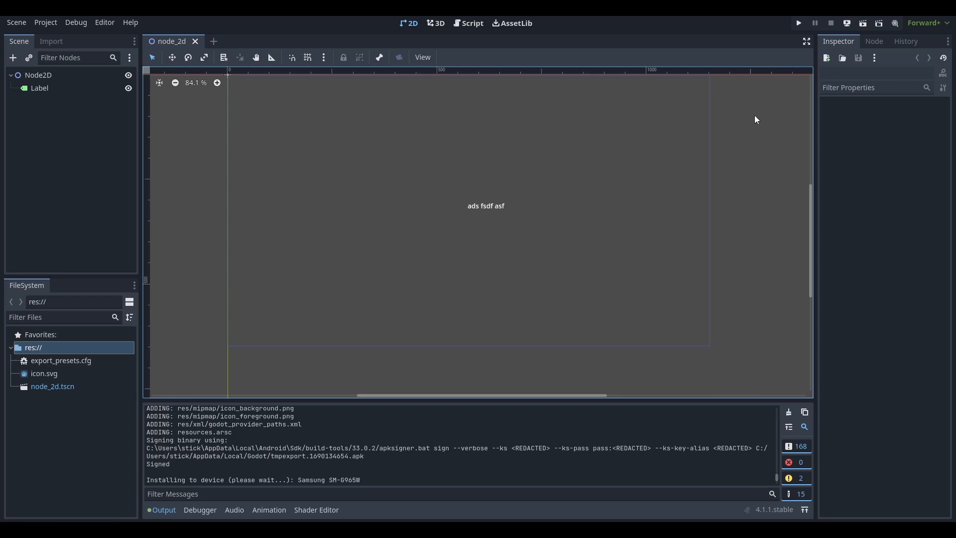
{"action": "mouse_move", "coordinate": [737, 115]}
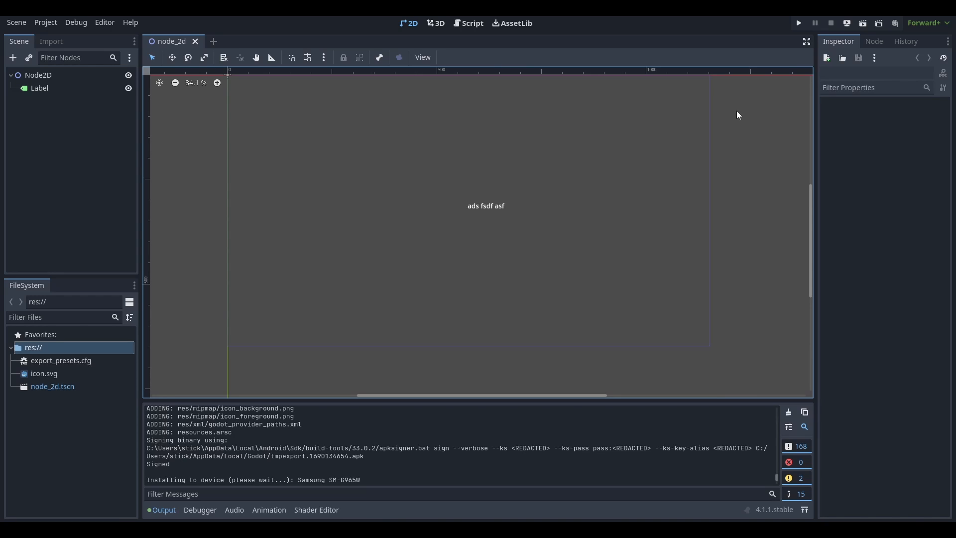
{"action": "mouse_move", "coordinate": [339, 239]}
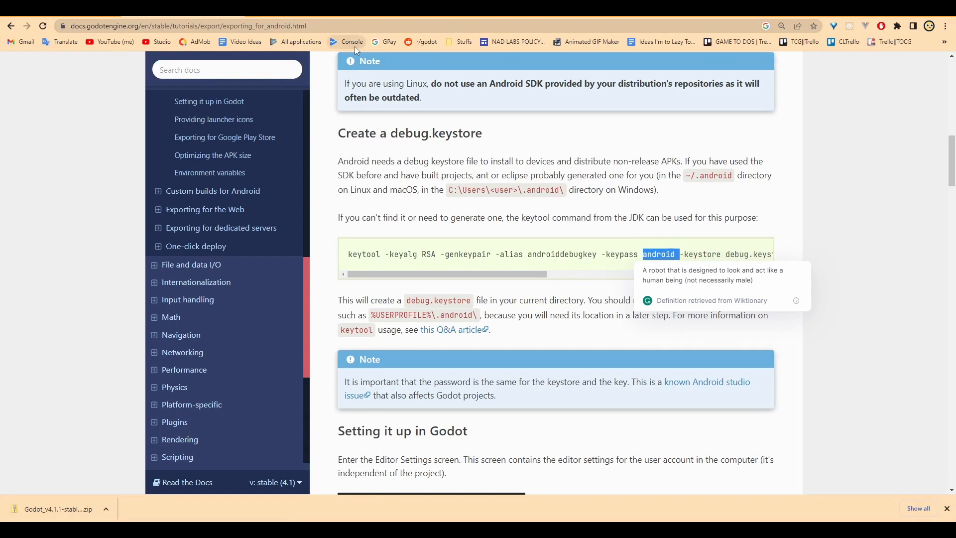
Start a new Play Console app named 'test app for yt 4.0'
{"action": "left_click", "coordinate": [345, 41]}
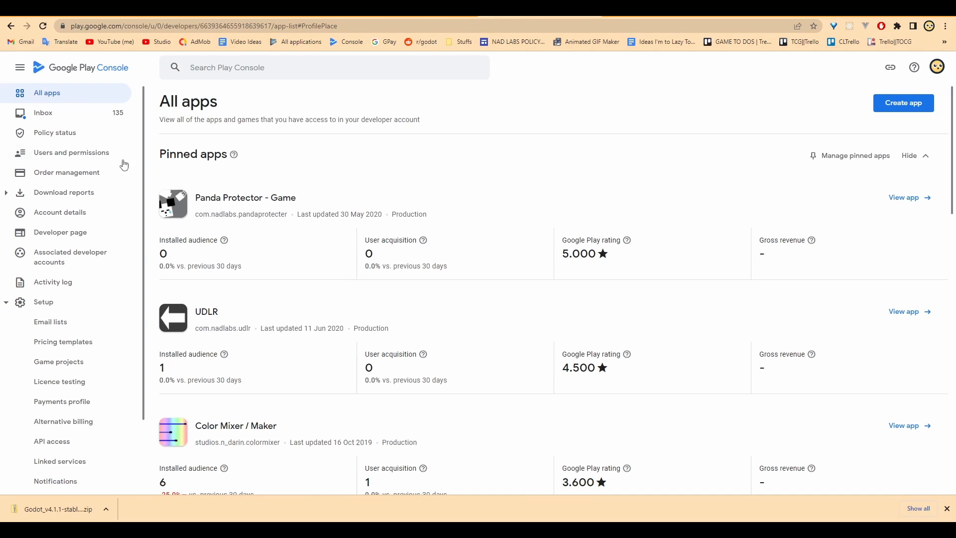
{"action": "left_click", "coordinate": [902, 102]}
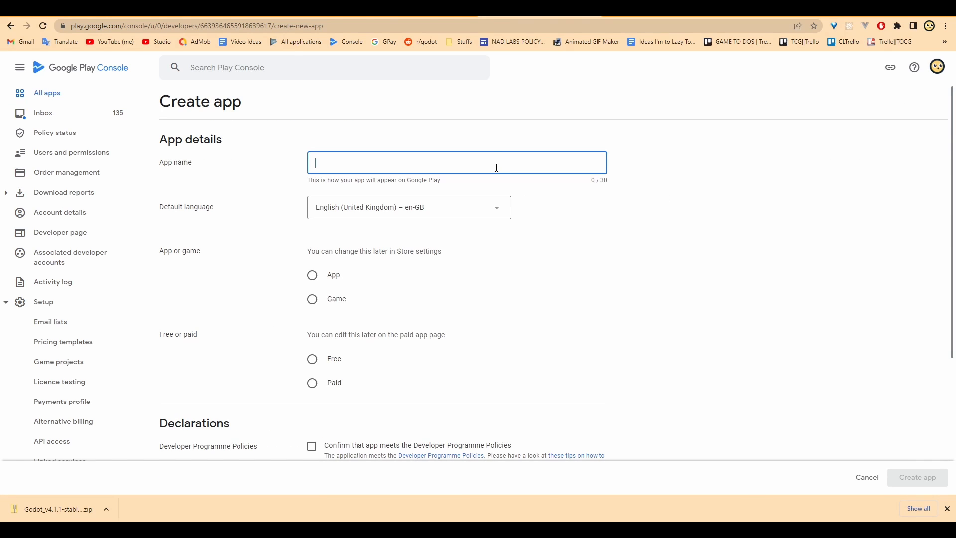
{"action": "type", "text": "test app for"}
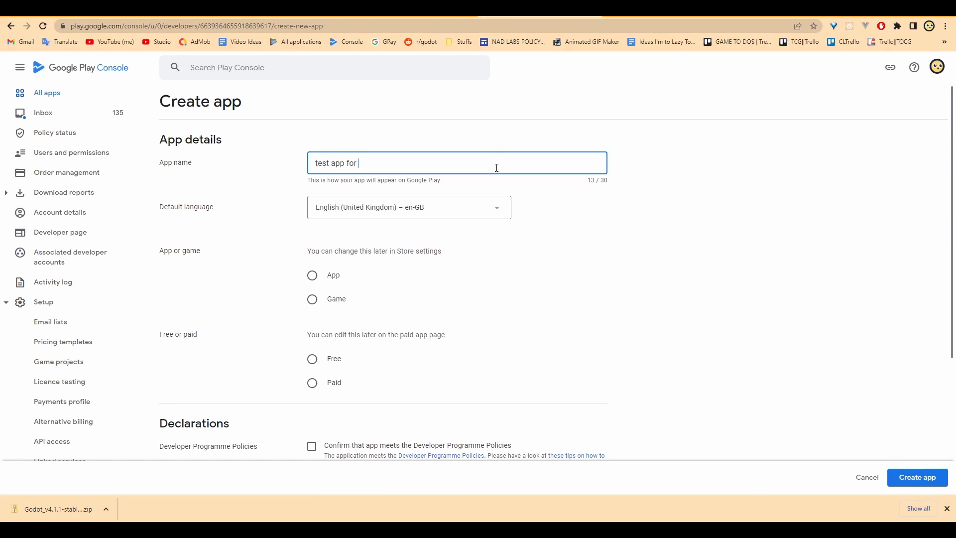
{"action": "type", "text": "yt"}
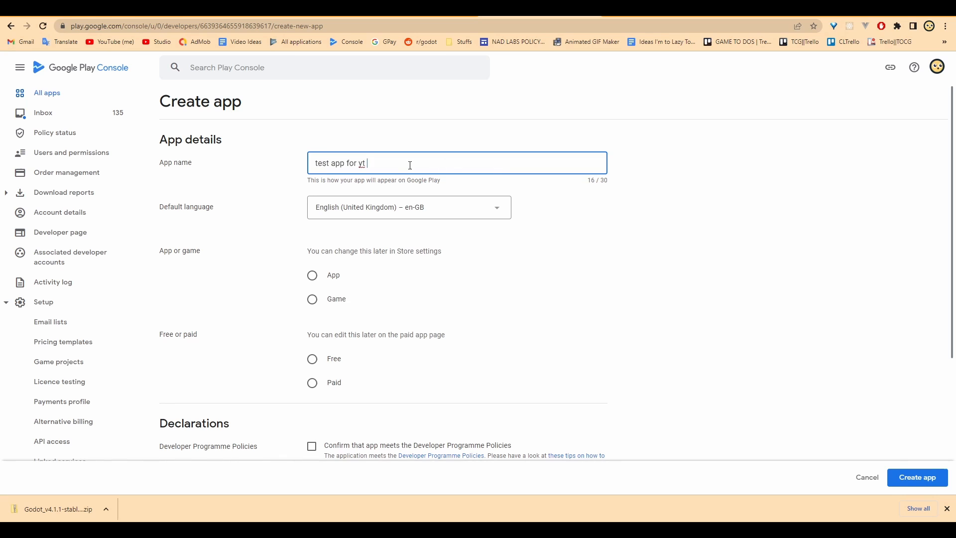
Mark it as a free App, accept both declarations, and create it
{"action": "left_click", "coordinate": [312, 275]}
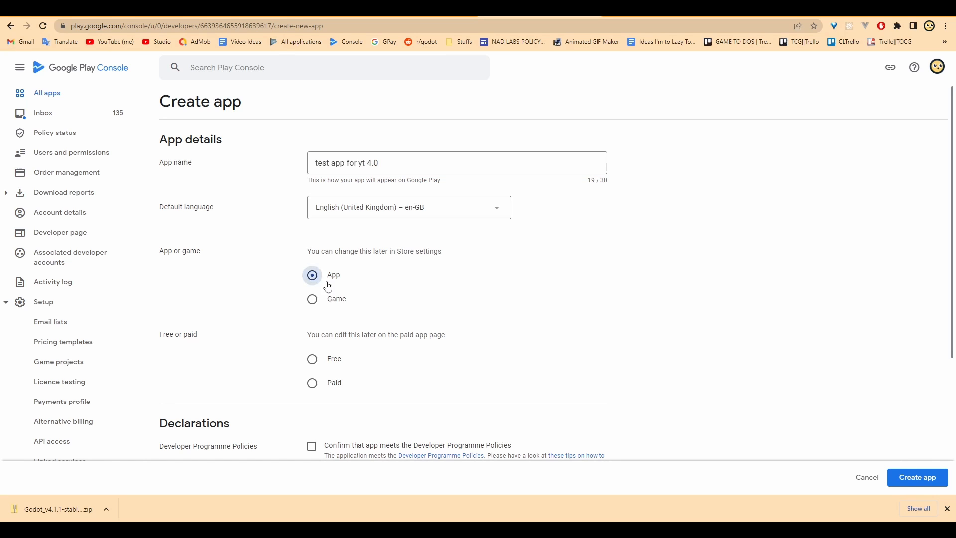
{"action": "left_click", "coordinate": [312, 358]}
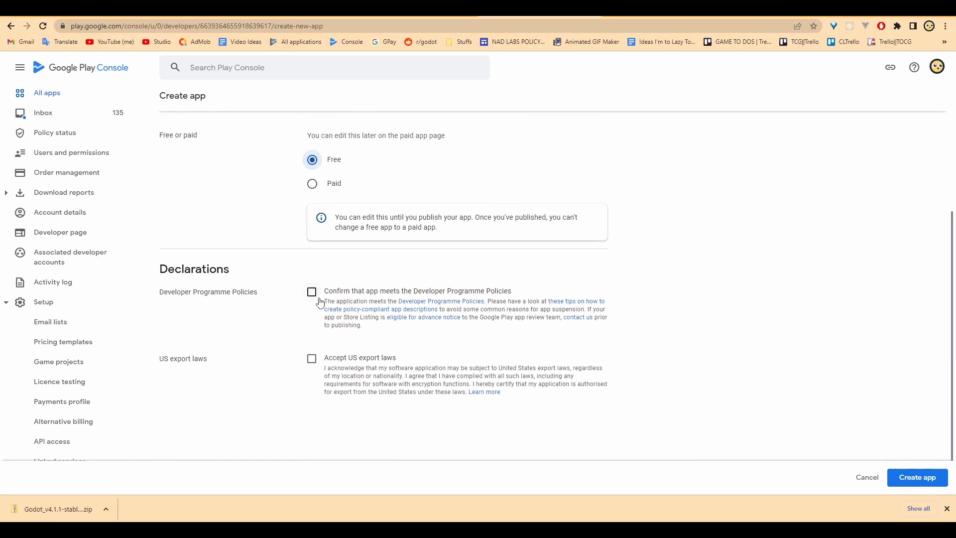
{"action": "left_click", "coordinate": [916, 477]}
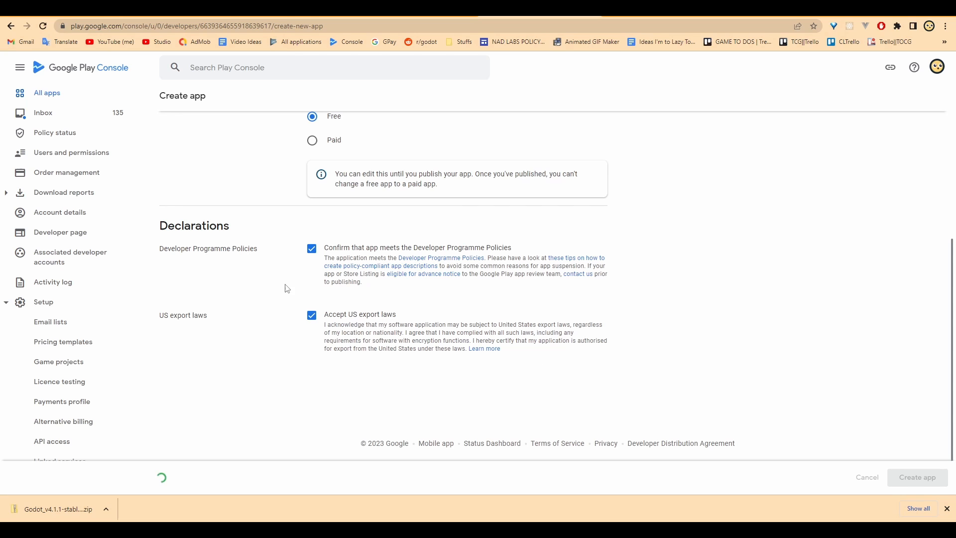
{"action": "mouse_move", "coordinate": [698, 255]}
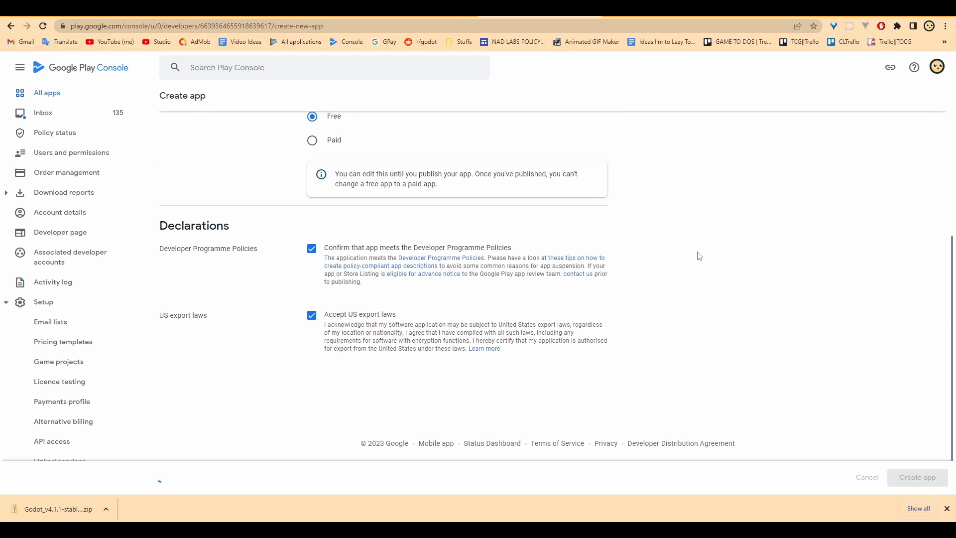
{"action": "left_click", "coordinate": [917, 477]}
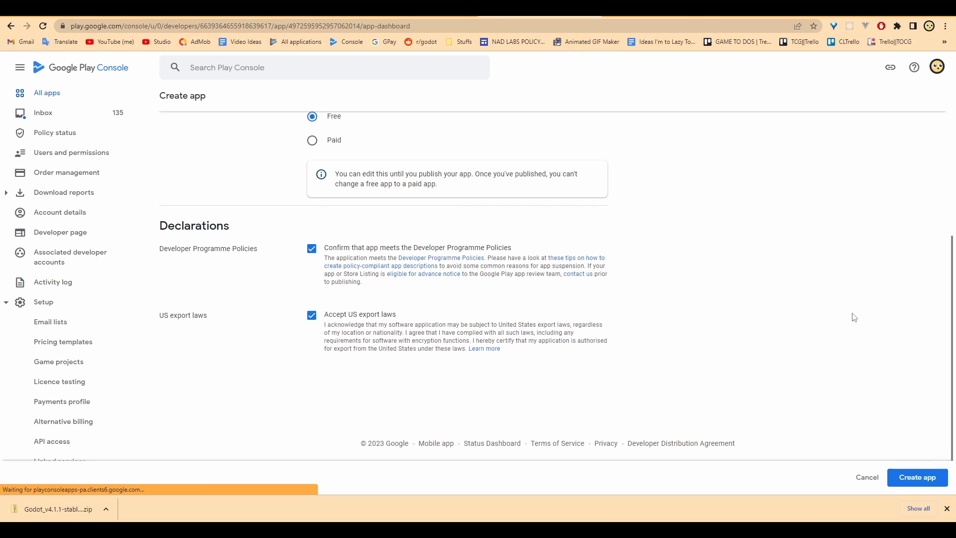
{"action": "left_click", "coordinate": [916, 478]}
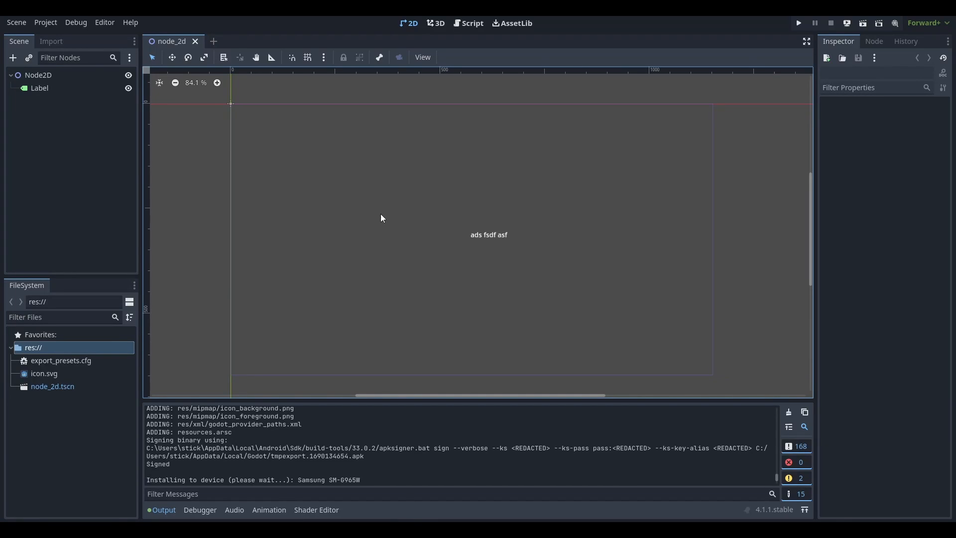
{"action": "mouse_move", "coordinate": [61, 72]}
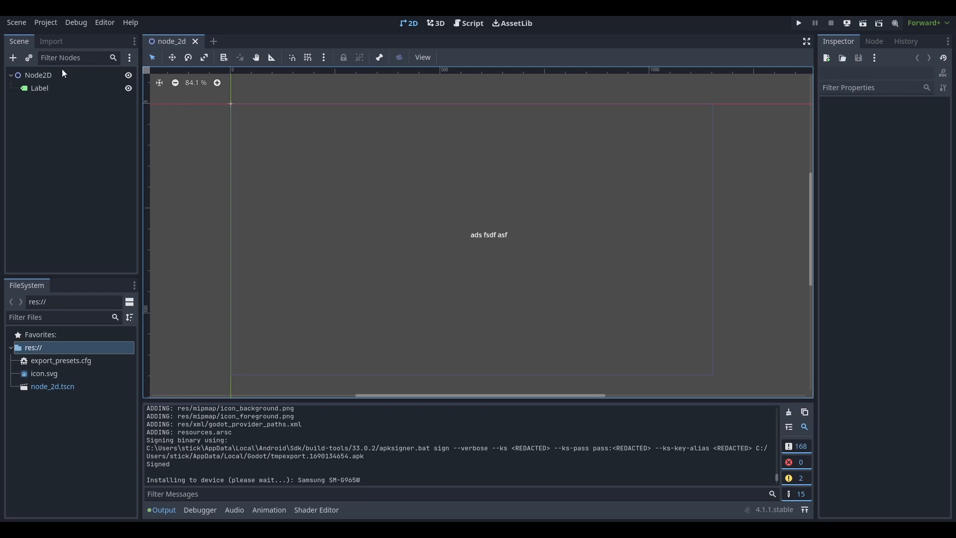
Export the Android project as 'android export.aab' using the AAB file filter
{"action": "left_click", "coordinate": [44, 22]}
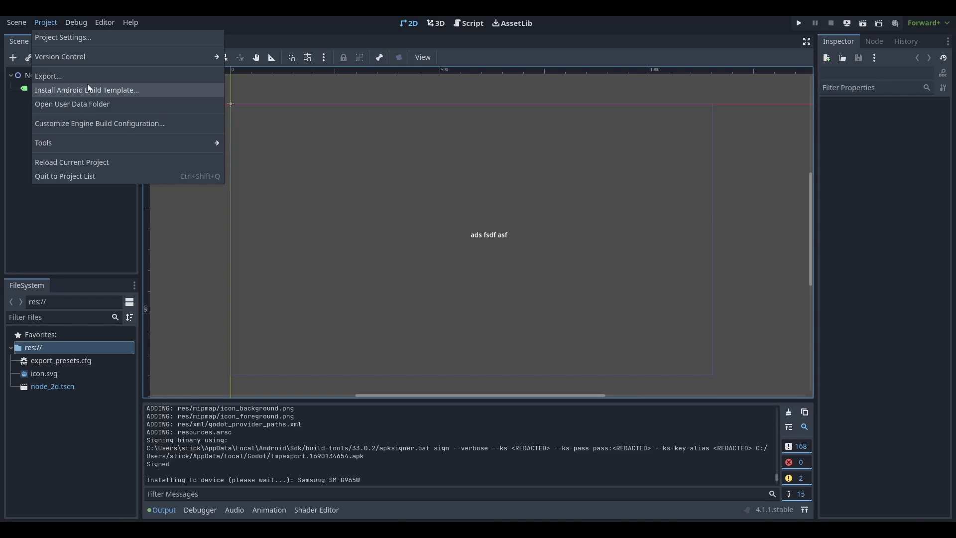
{"action": "left_click", "coordinate": [49, 76]}
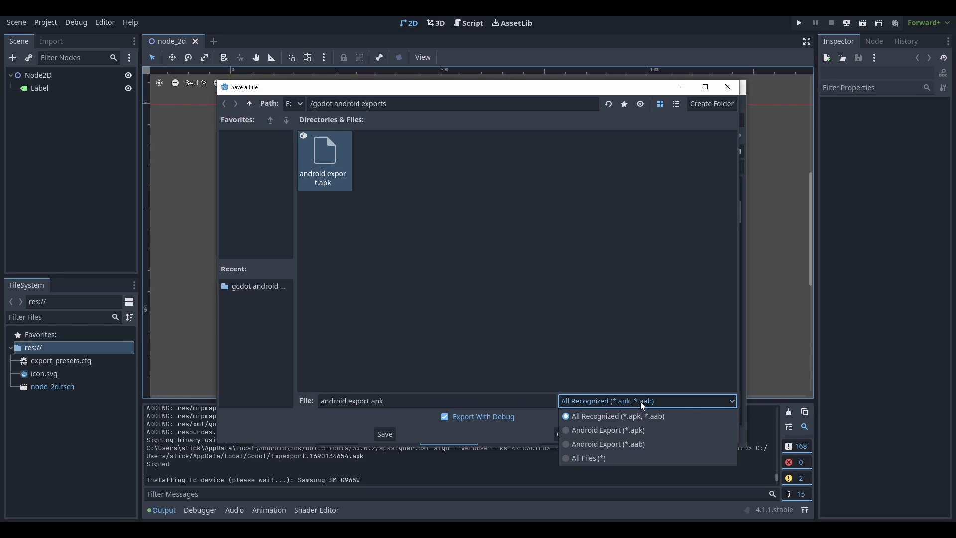
{"action": "left_click", "coordinate": [607, 443]}
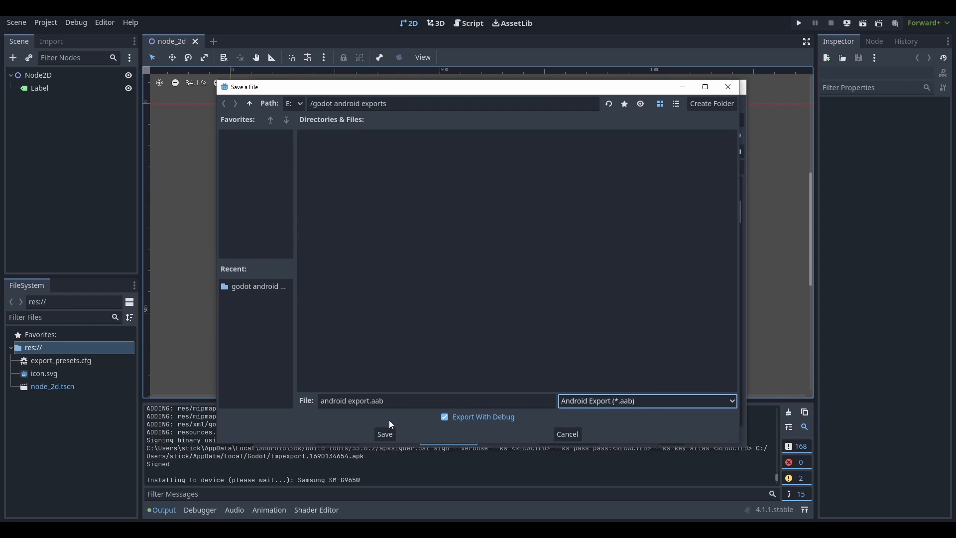
{"action": "left_click", "coordinate": [384, 433]}
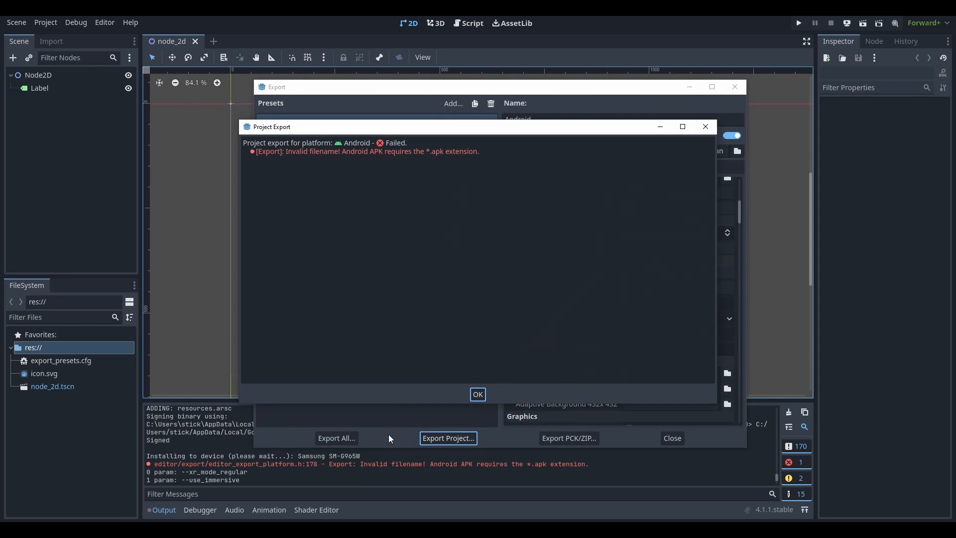
{"action": "mouse_move", "coordinate": [477, 381]}
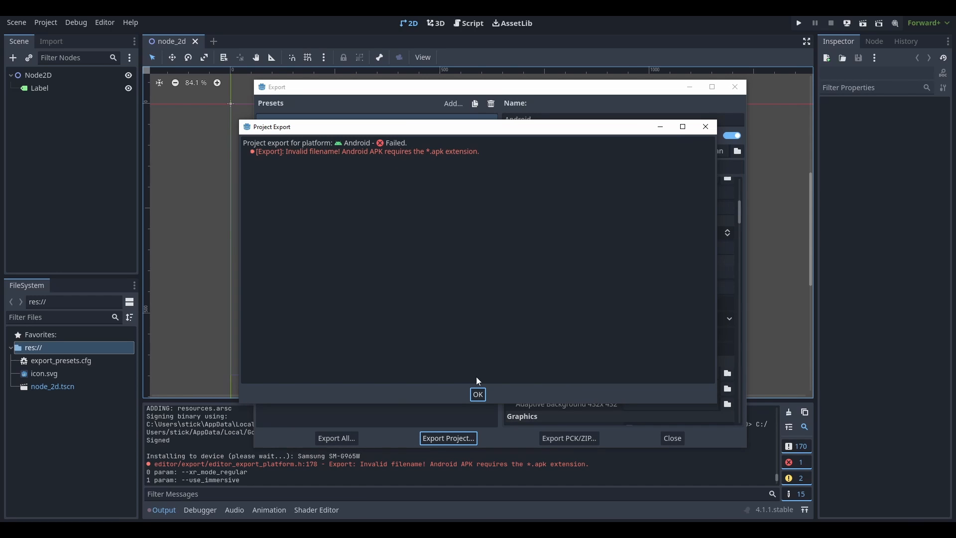
Dismiss the error and set the Android preset to Export AAB with Use Gradle Build on
{"action": "left_click", "coordinate": [477, 393]}
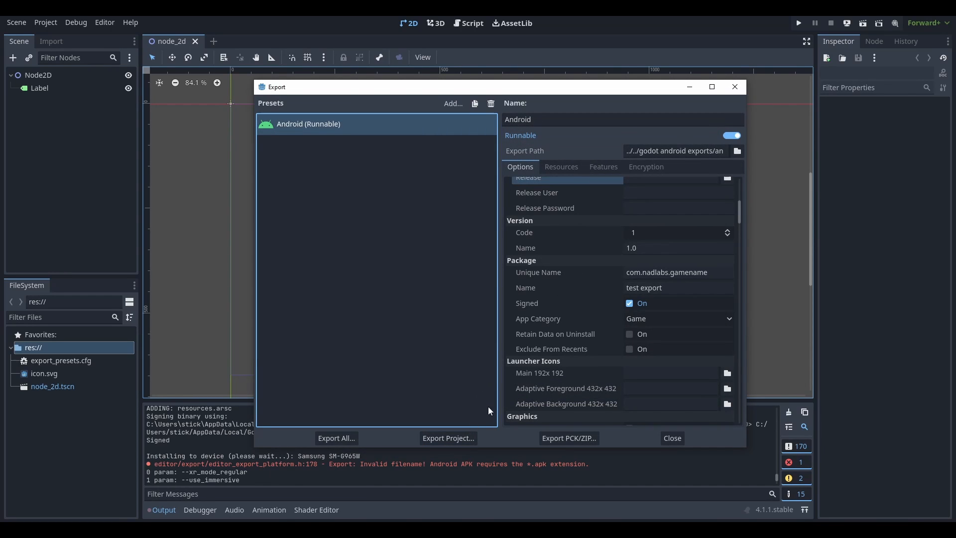
{"action": "scroll", "scroll_direction": "up", "scroll_amount": 3}
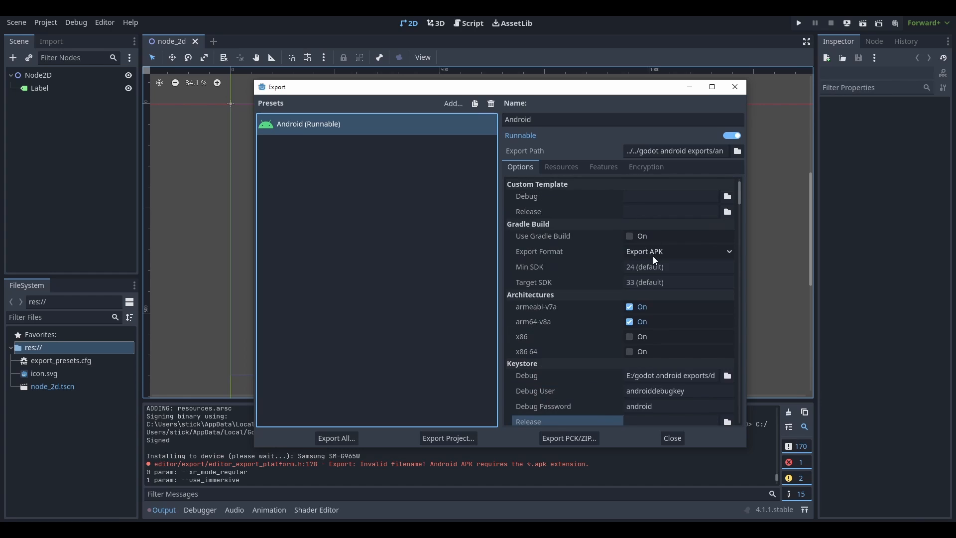
{"action": "left_click", "coordinate": [676, 251]}
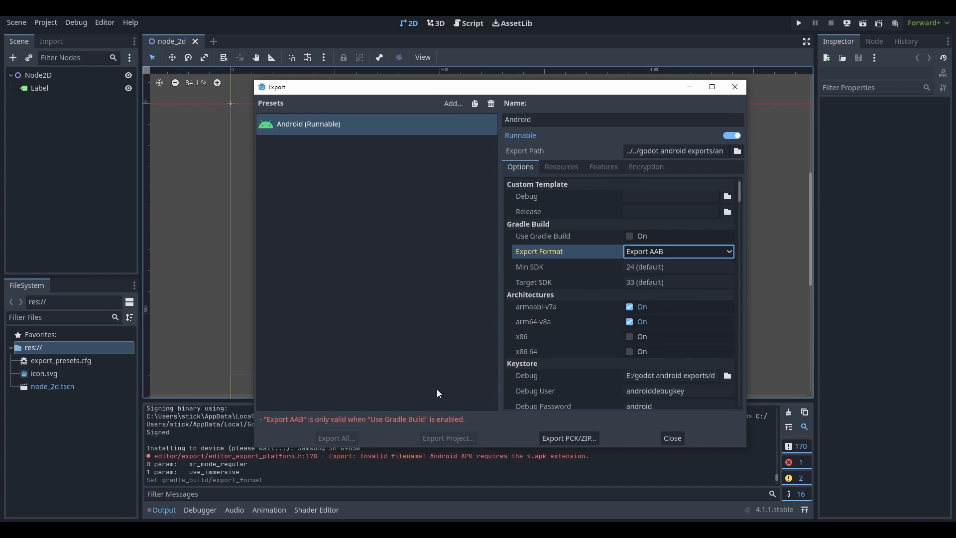
{"action": "left_click", "coordinate": [629, 236]}
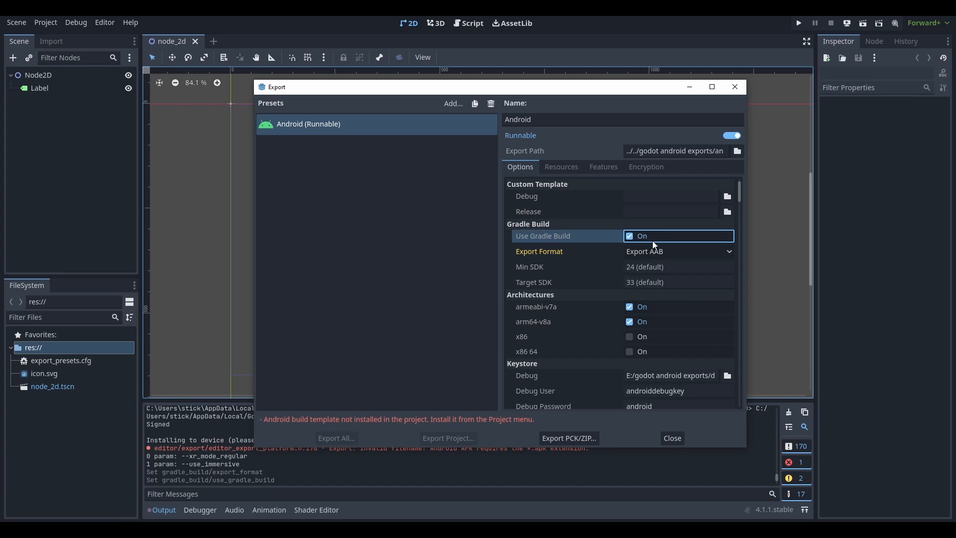
{"action": "scroll", "scroll_direction": "down", "scroll_amount": 3}
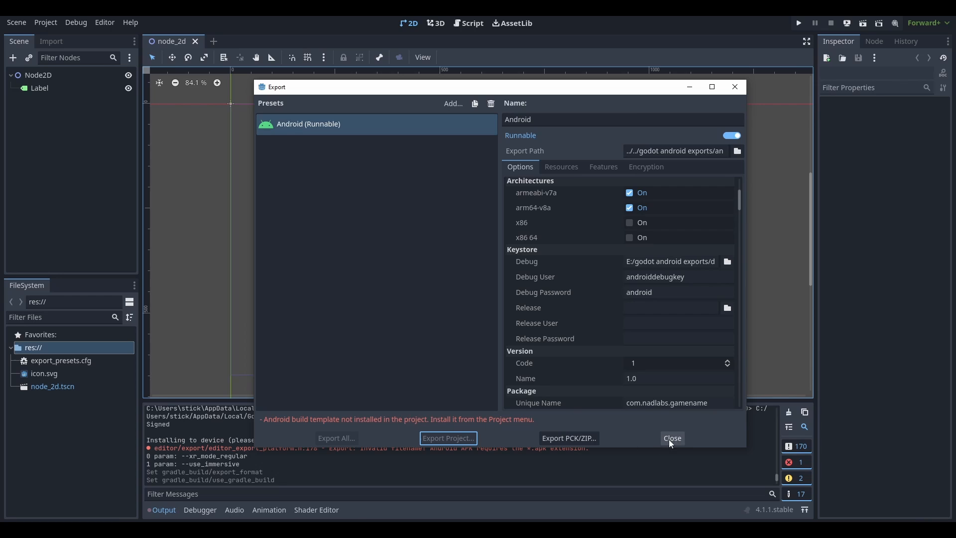
Install the Android build template, retry the AAB export, and dismiss the keystore error
{"action": "left_click", "coordinate": [45, 22]}
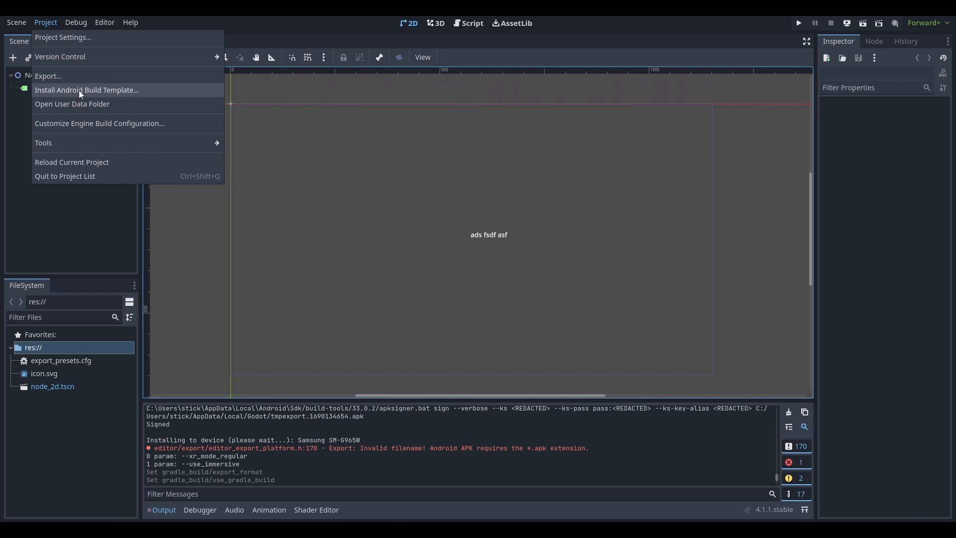
{"action": "left_click", "coordinate": [87, 89]}
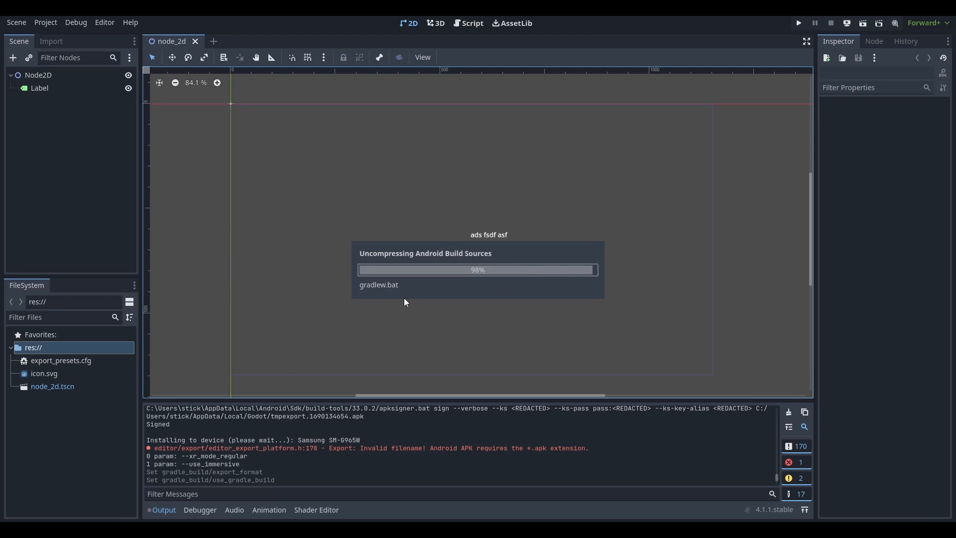
{"action": "left_click", "coordinate": [45, 22]}
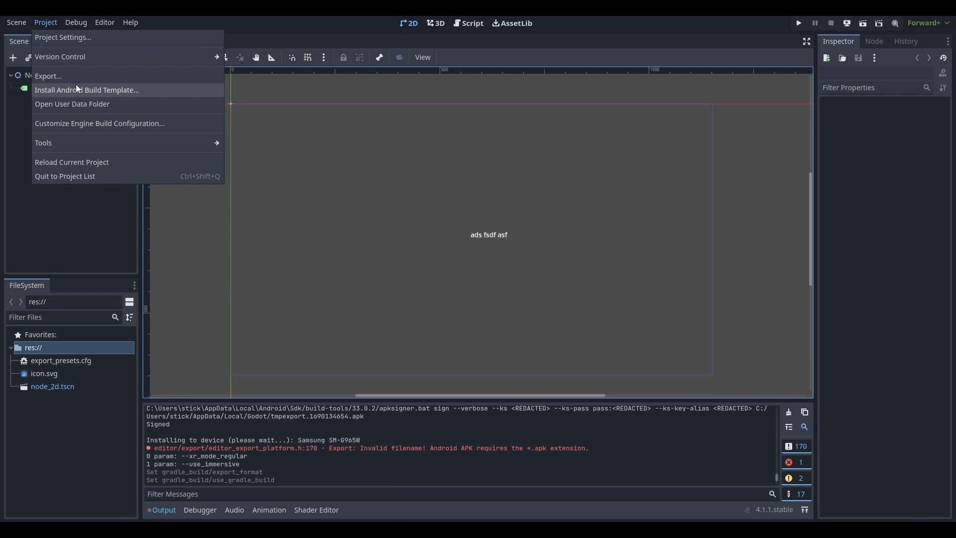
{"action": "left_click", "coordinate": [48, 76]}
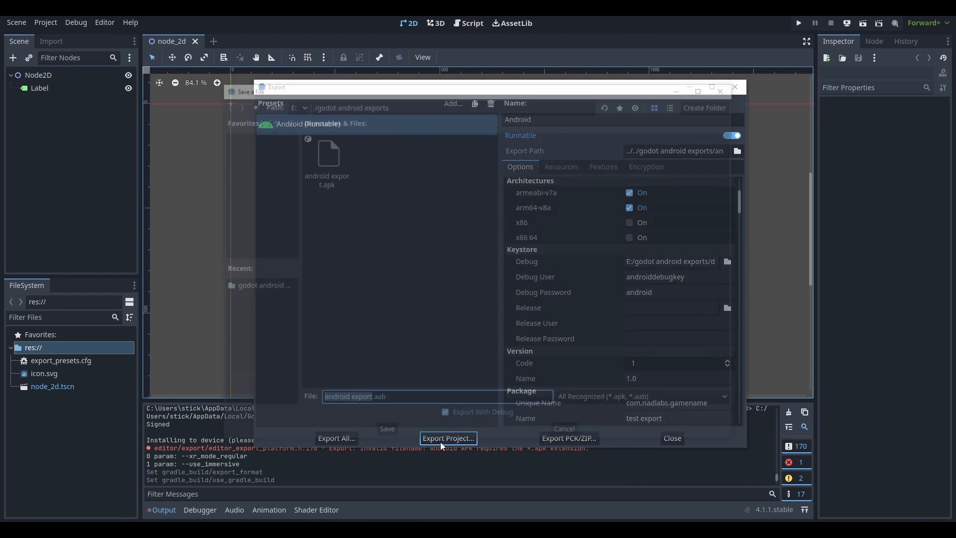
{"action": "left_click", "coordinate": [448, 437]}
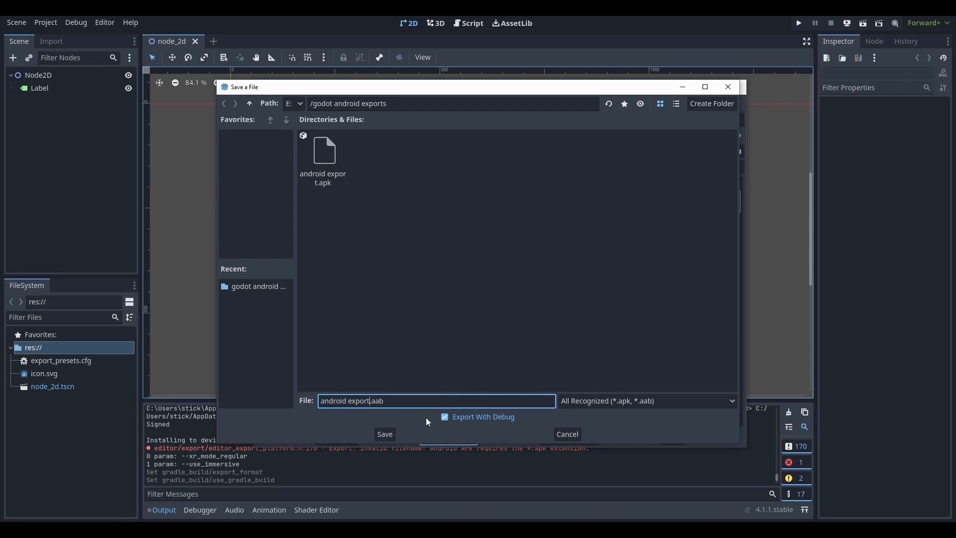
{"action": "left_click", "coordinate": [384, 434]}
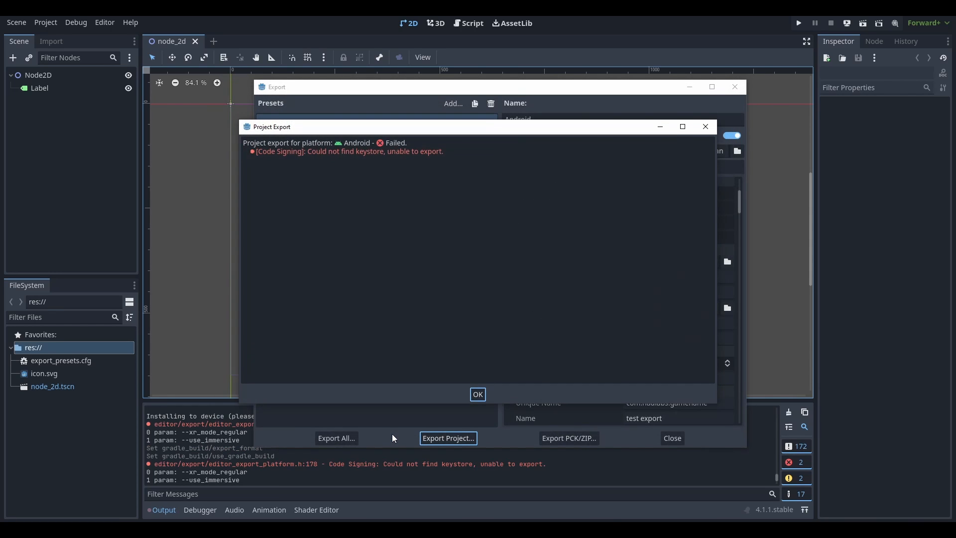
{"action": "mouse_move", "coordinate": [463, 389]}
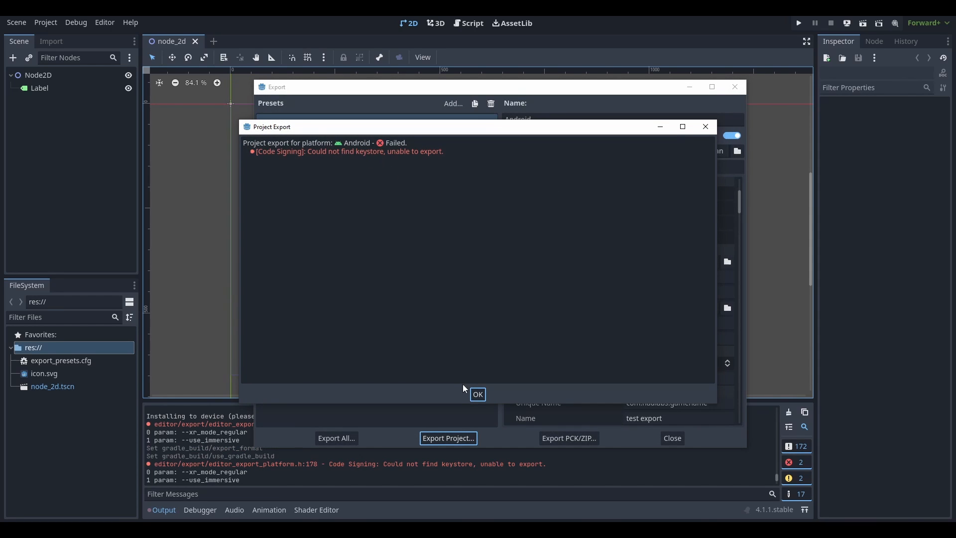
{"action": "left_click", "coordinate": [477, 394]}
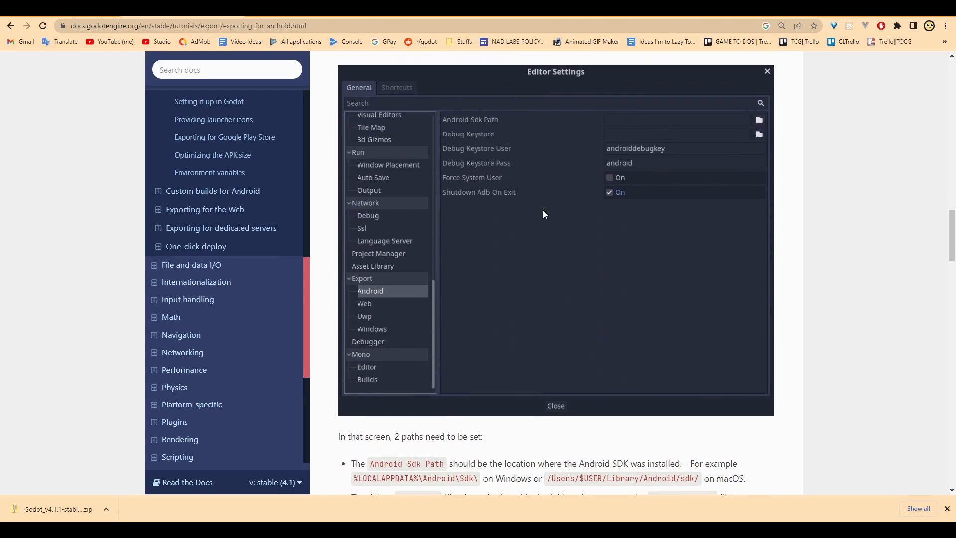
{"action": "mouse_move", "coordinate": [671, 196]}
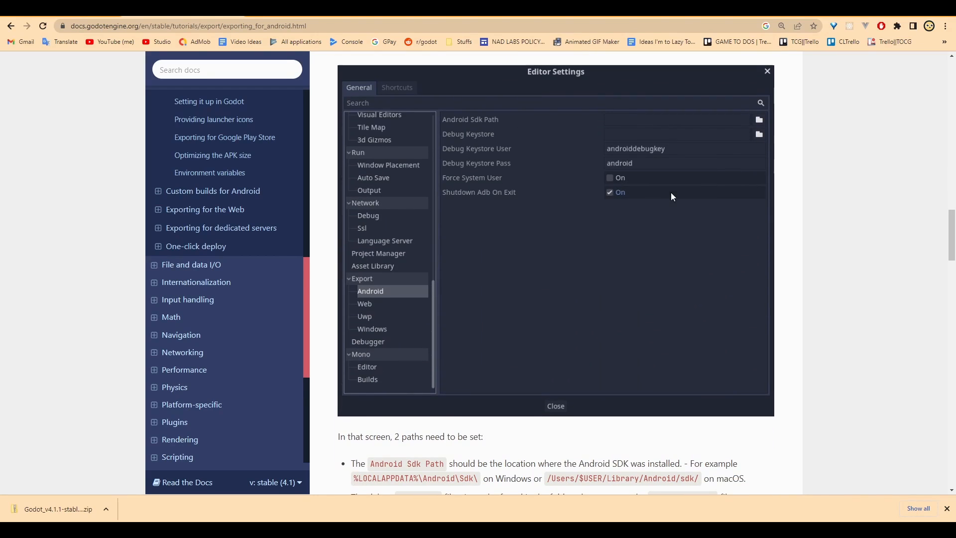
Find the Google Play Store section in the Android export docs and copy its keytool command
{"action": "scroll", "scroll_direction": "up", "scroll_amount": 3}
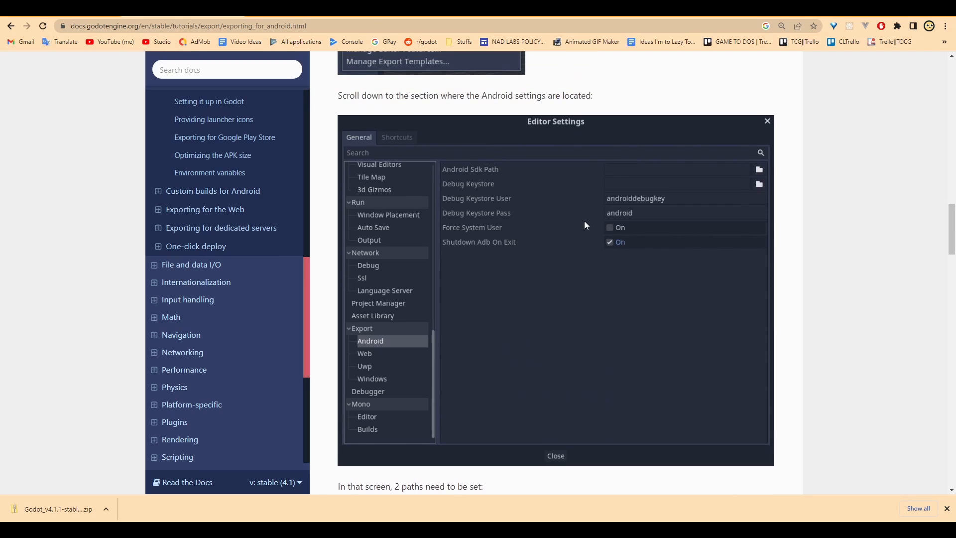
{"action": "scroll", "scroll_direction": "down", "scroll_amount": 3}
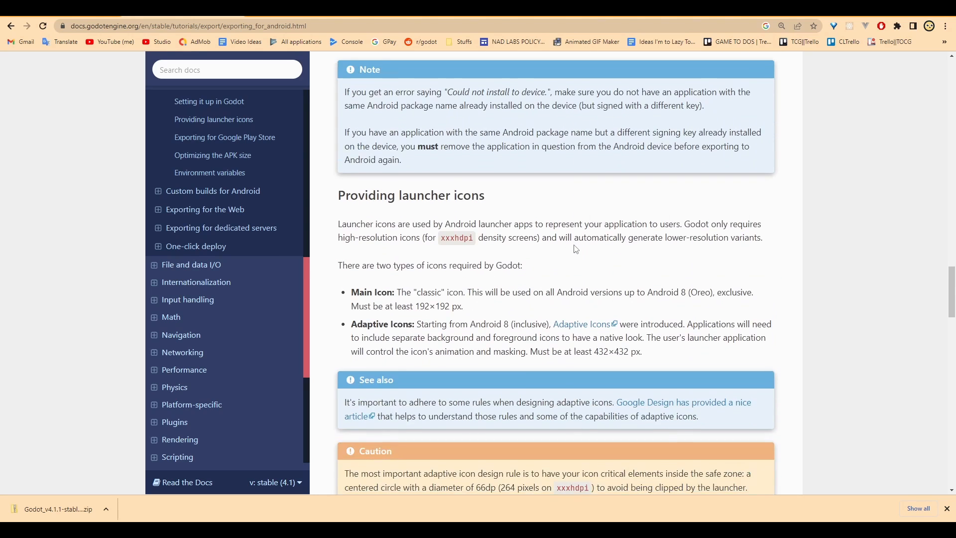
{"action": "scroll", "scroll_direction": "down", "scroll_amount": 3}
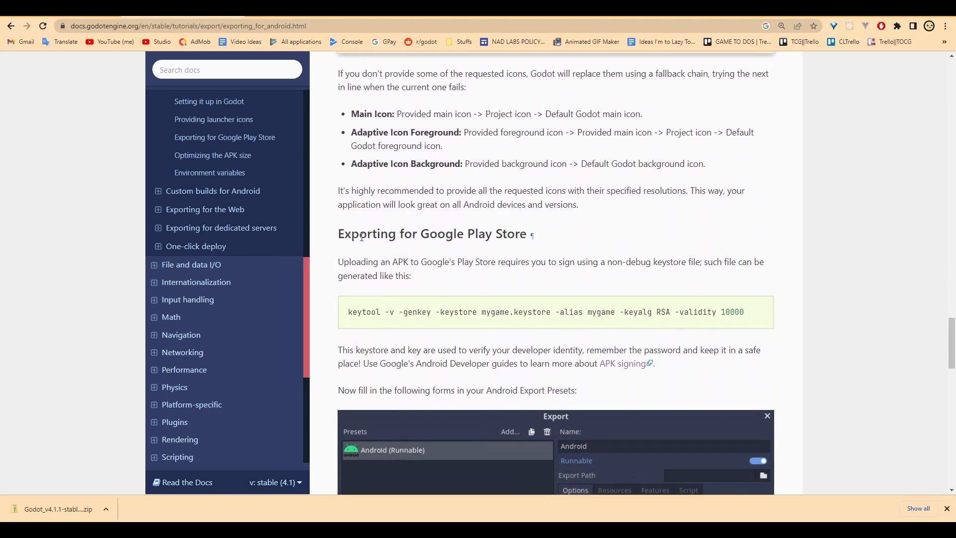
{"action": "scroll", "scroll_direction": "down", "scroll_amount": 3}
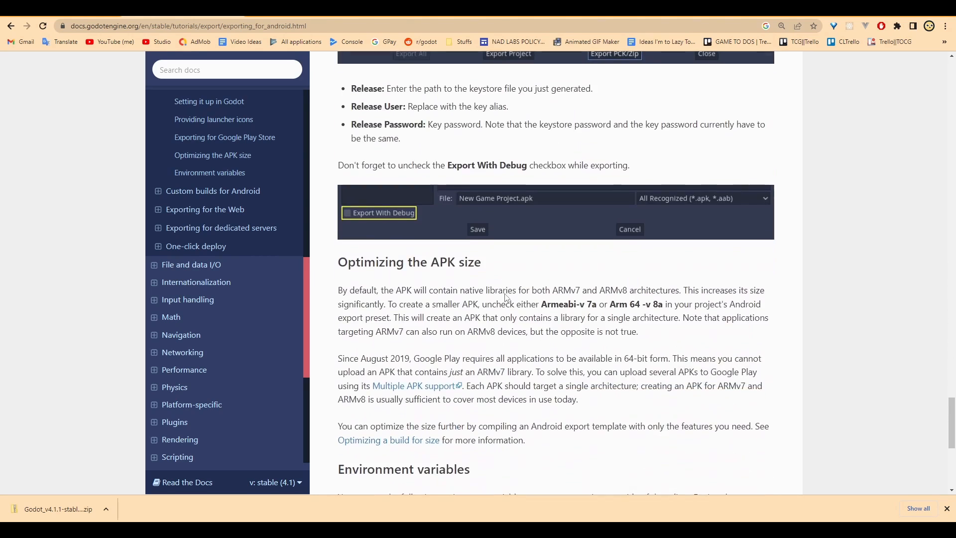
{"action": "scroll", "scroll_direction": "up", "scroll_amount": 3}
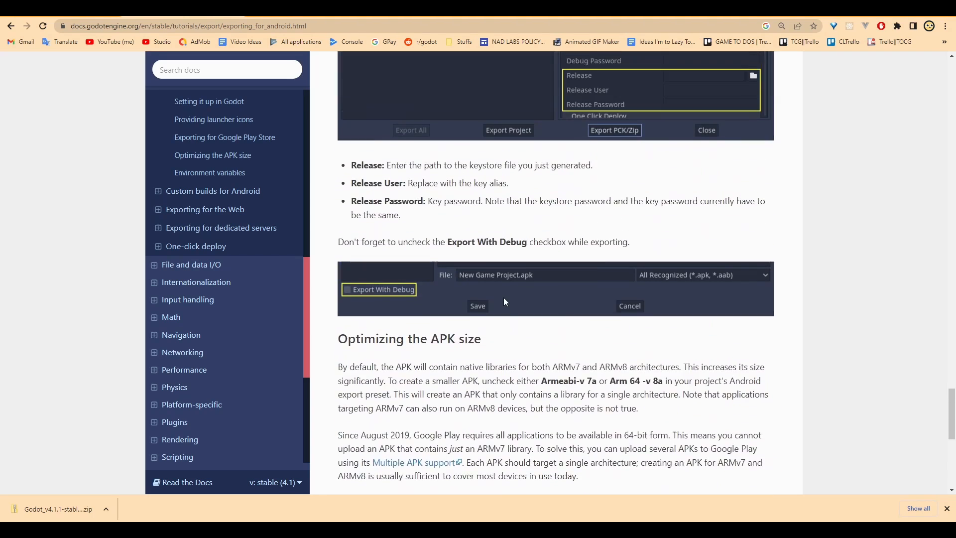
{"action": "scroll", "scroll_direction": "up", "scroll_amount": 3}
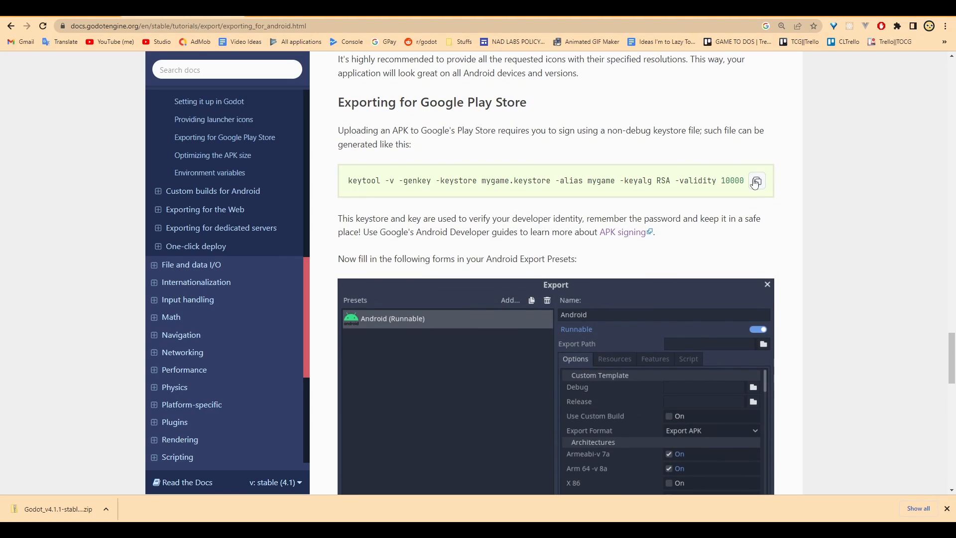
{"action": "left_click", "coordinate": [755, 180]}
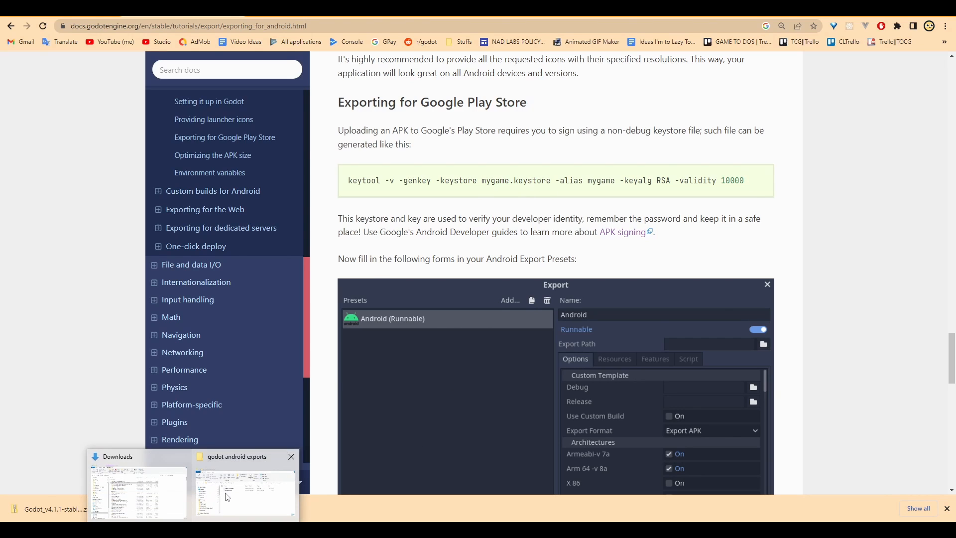
Open cmd in the godot android exports folder and run the keytool mygame.keystore command
{"action": "left_click", "coordinate": [244, 491]}
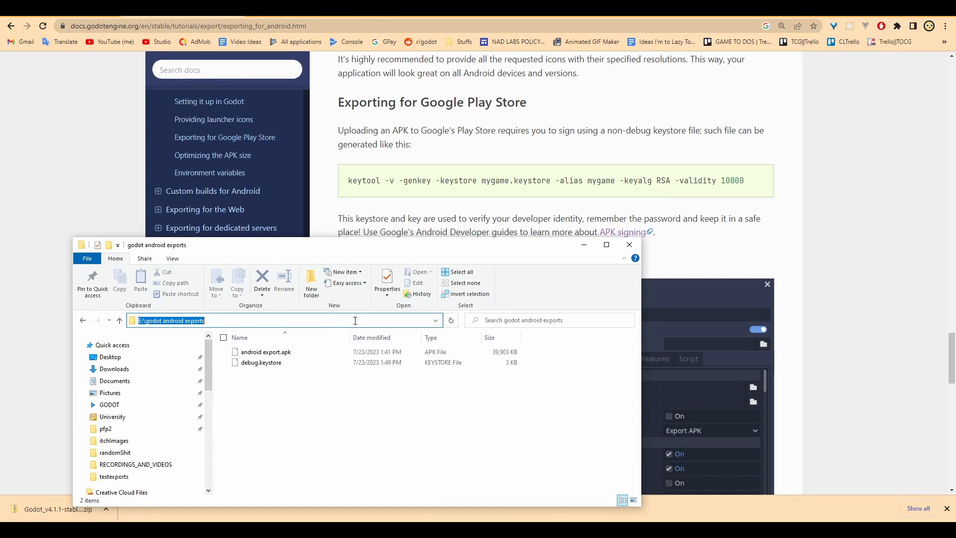
{"action": "type", "text": "C:\\Windows\\System32\\cmd.exe"}
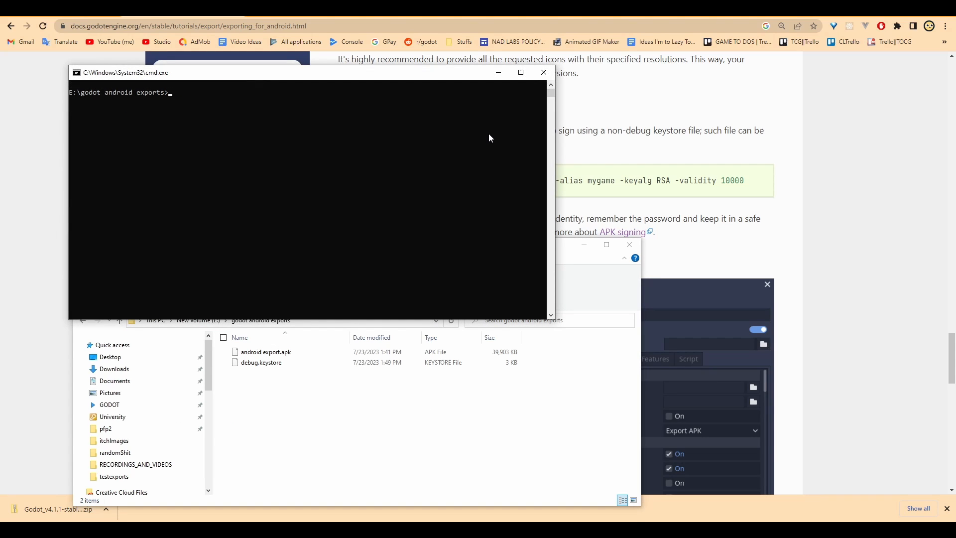
{"action": "type", "text": "keytool -v -genkey -keystore mygame.keystore -alias mygame -keyalg RSA -validity 10000"}
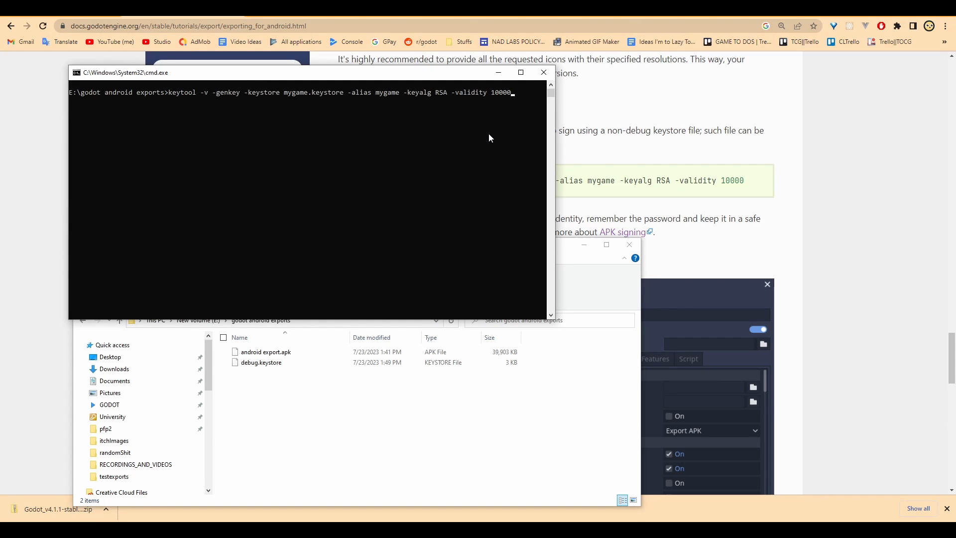
{"action": "mouse_move", "coordinate": [253, 111]}
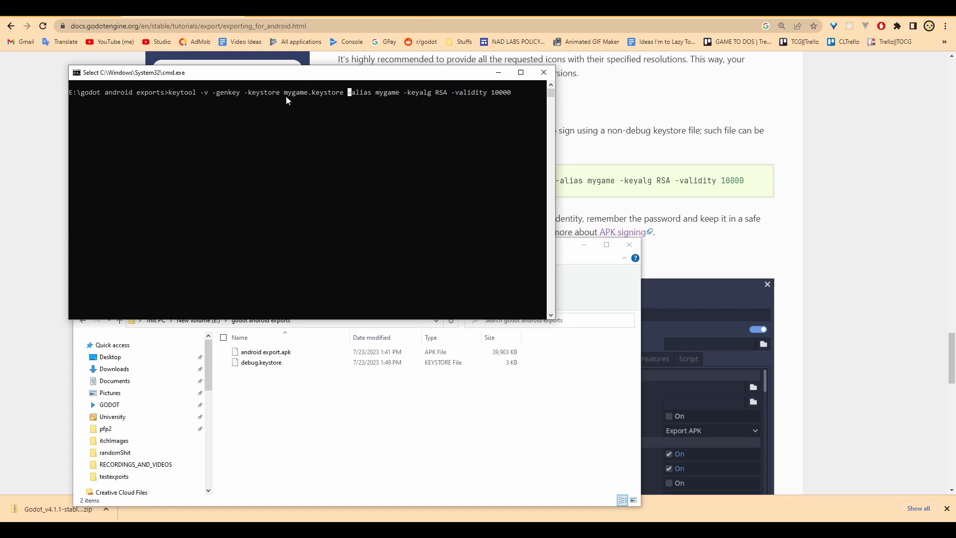
{"action": "double_click", "coordinate": [311, 92]}
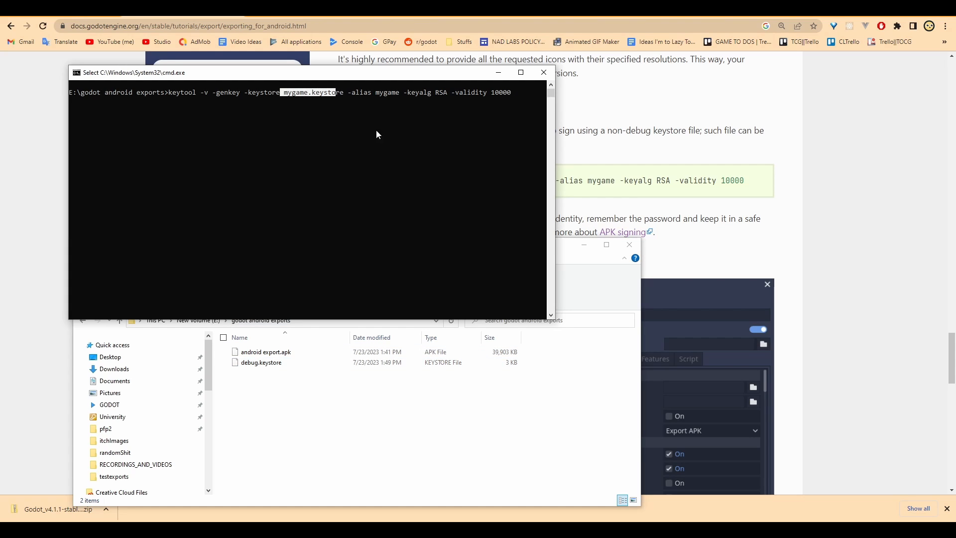
{"action": "scroll", "scroll_direction": "down", "scroll_amount": 3}
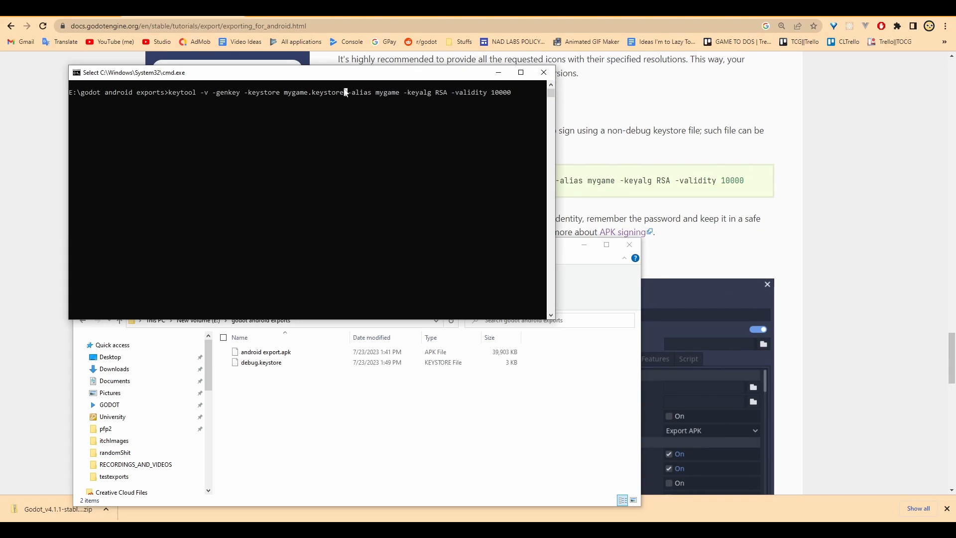
{"action": "double_click", "coordinate": [375, 92]}
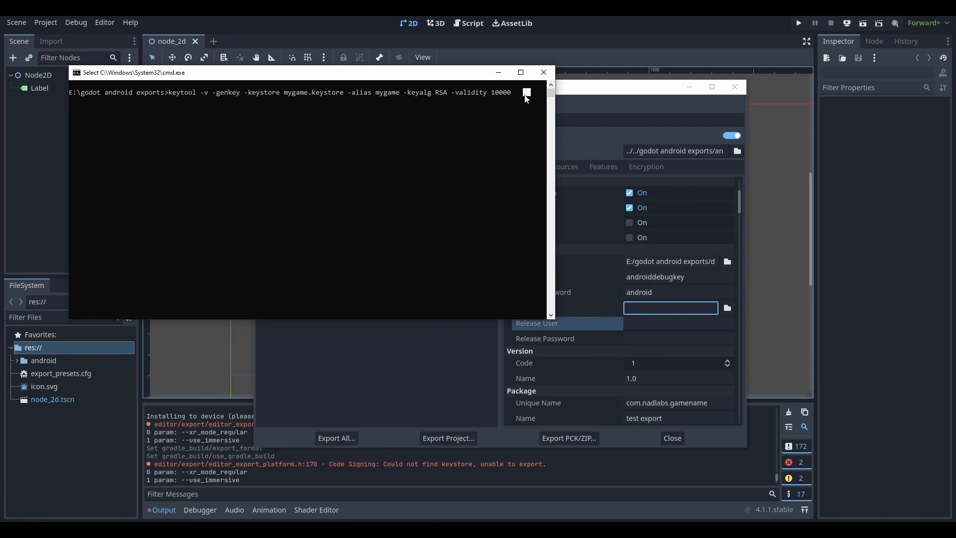
{"action": "key", "text": "Return"}
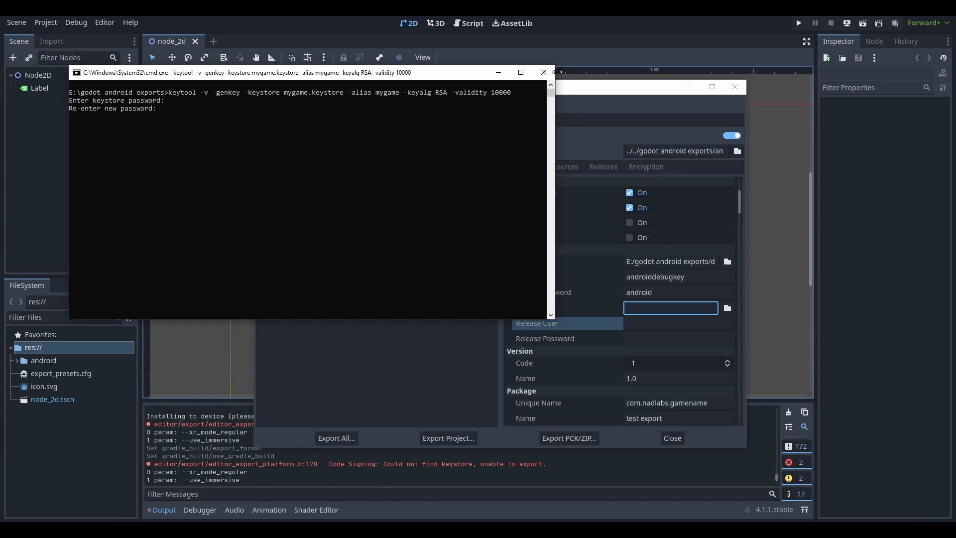
Answer the keytool prompts ('nad labs', 'NA') and confirm with 'yes'
{"action": "type", "text": "nad labs"}
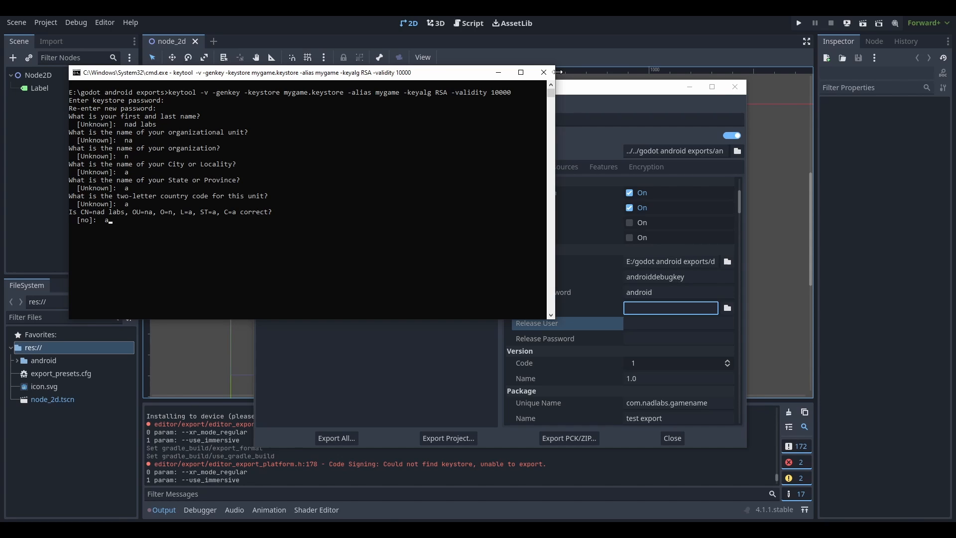
{"action": "key", "text": "Return"}
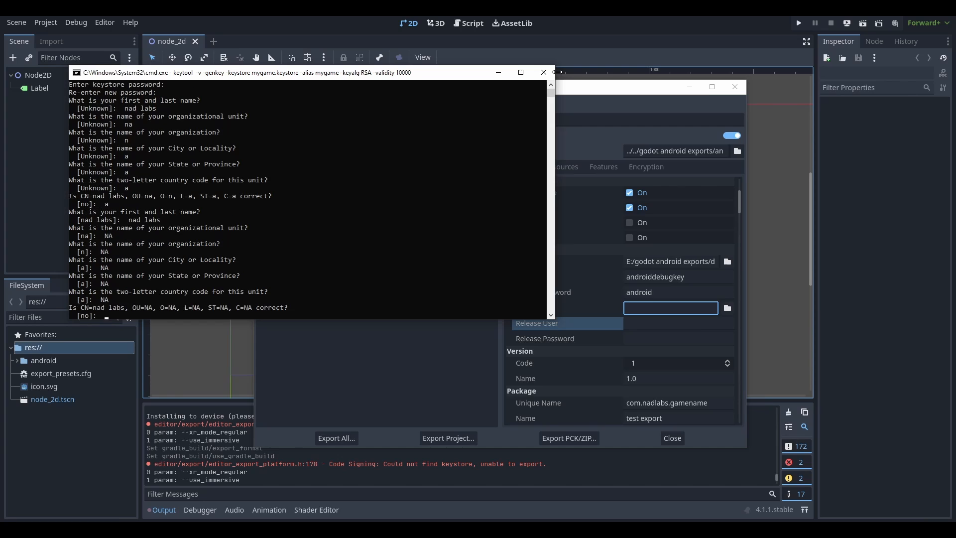
{"action": "type", "text": "NA"}
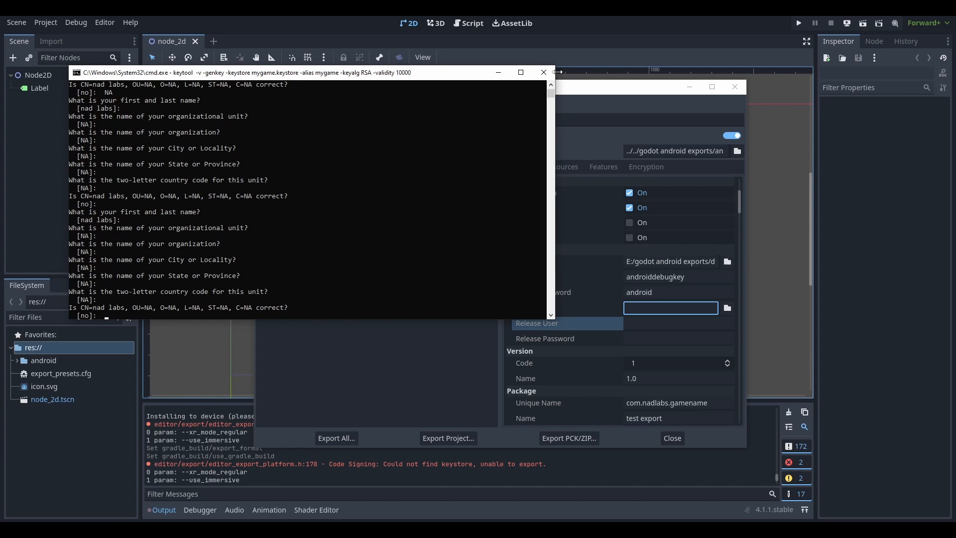
{"action": "type", "text": "y"}
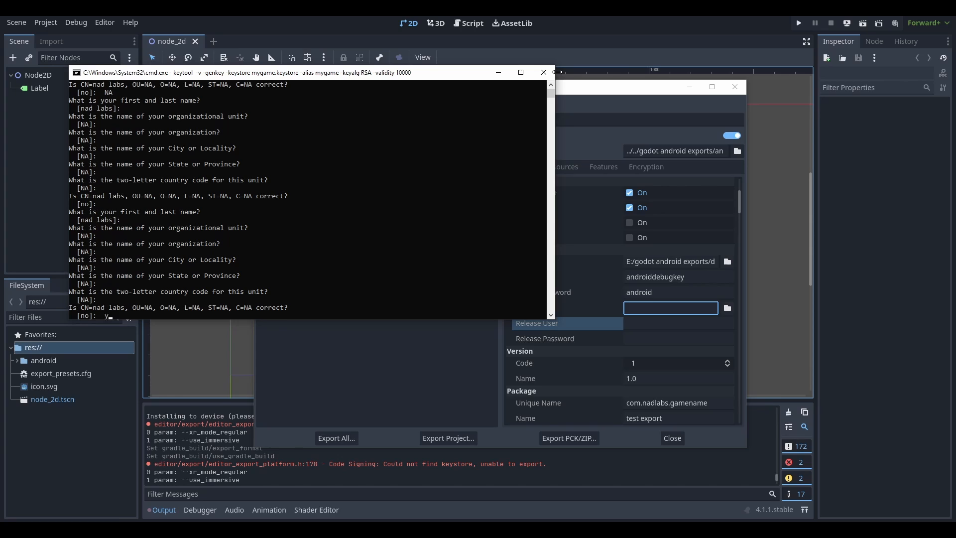
{"action": "type", "text": "yes"}
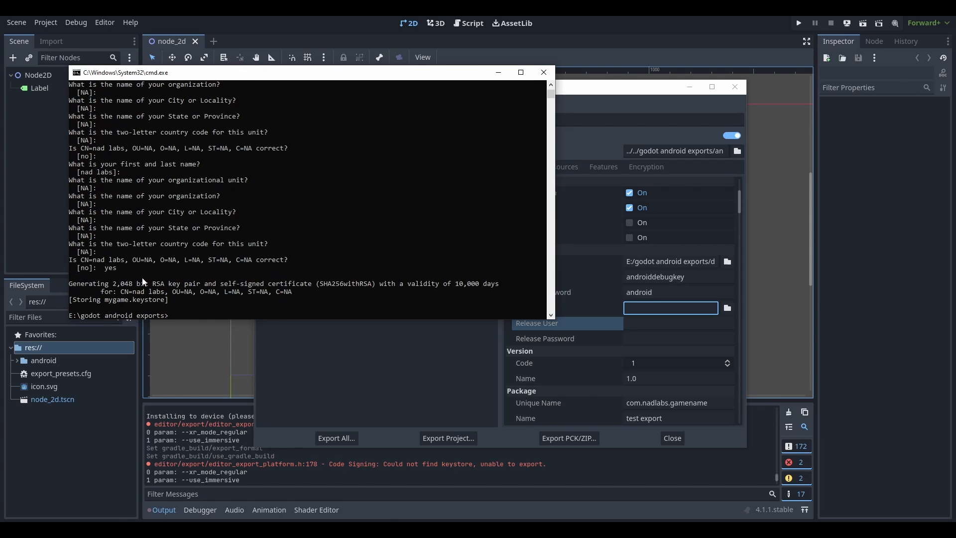
{"action": "mouse_move", "coordinate": [186, 243]}
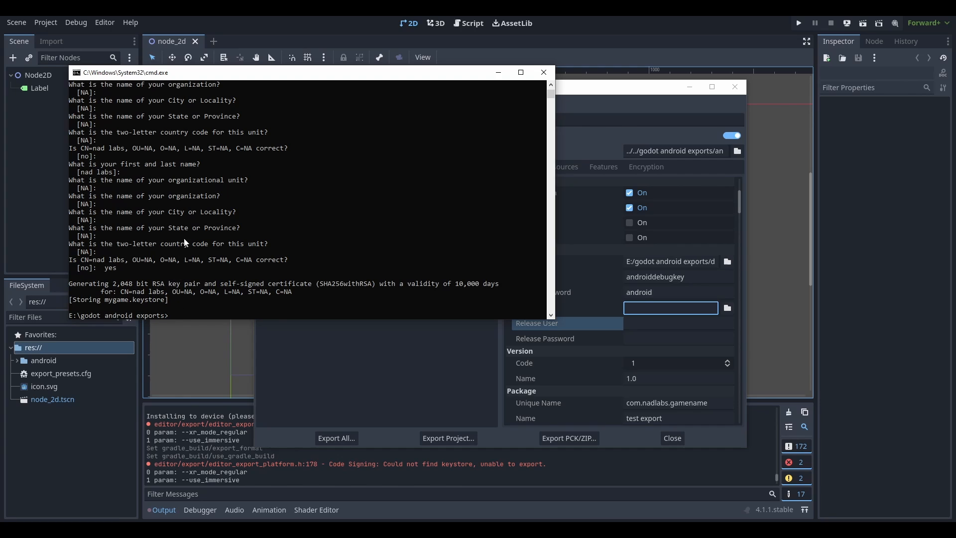
{"action": "mouse_move", "coordinate": [160, 317]}
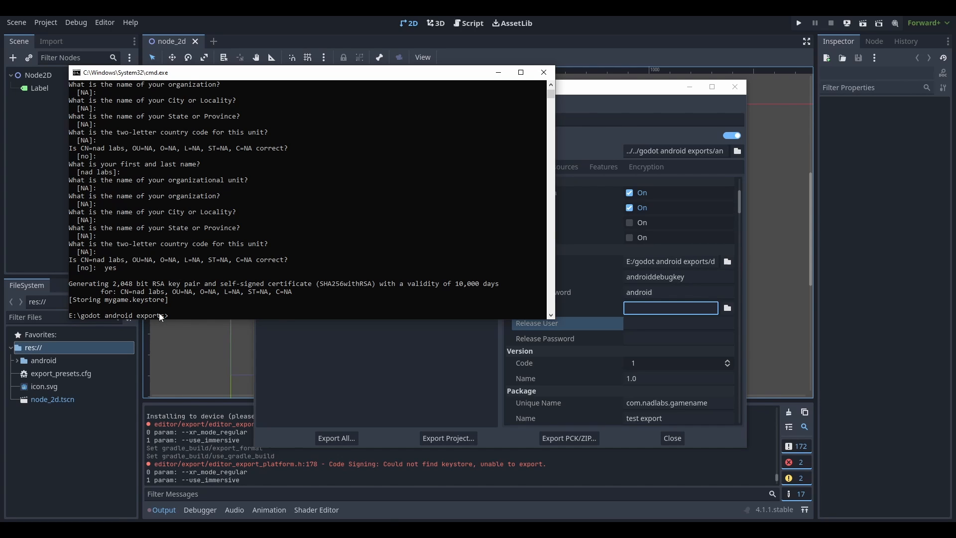
{"action": "mouse_move", "coordinate": [466, 99]}
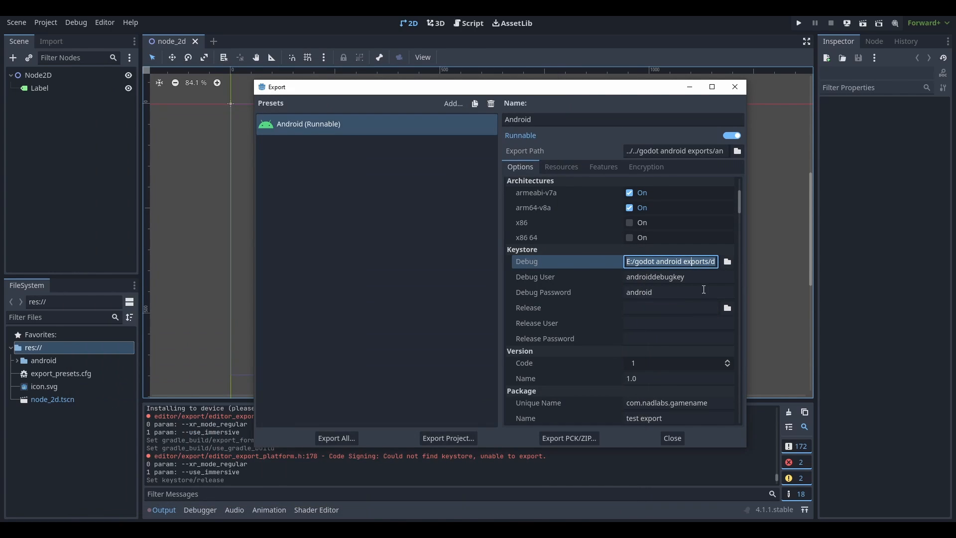
{"action": "left_click", "coordinate": [727, 260]}
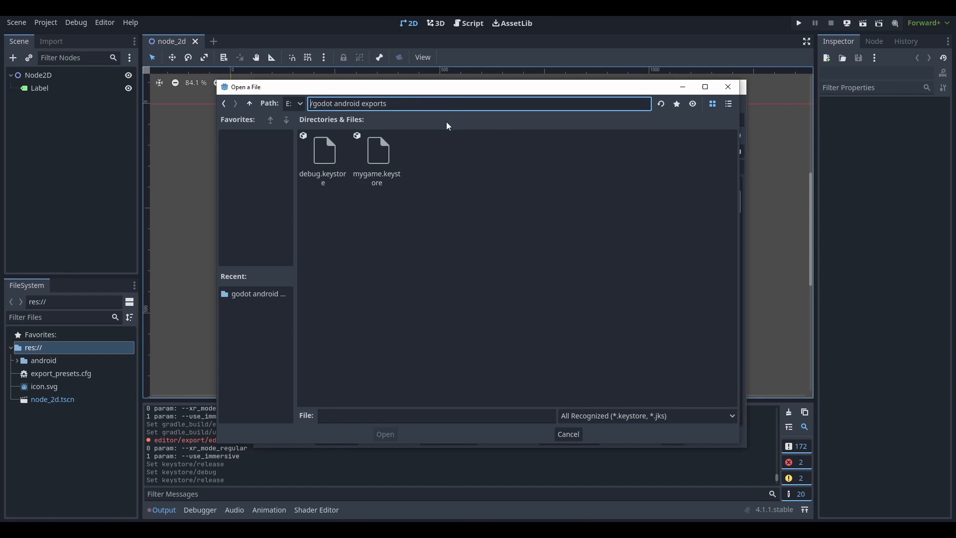
{"action": "left_click", "coordinate": [567, 434]}
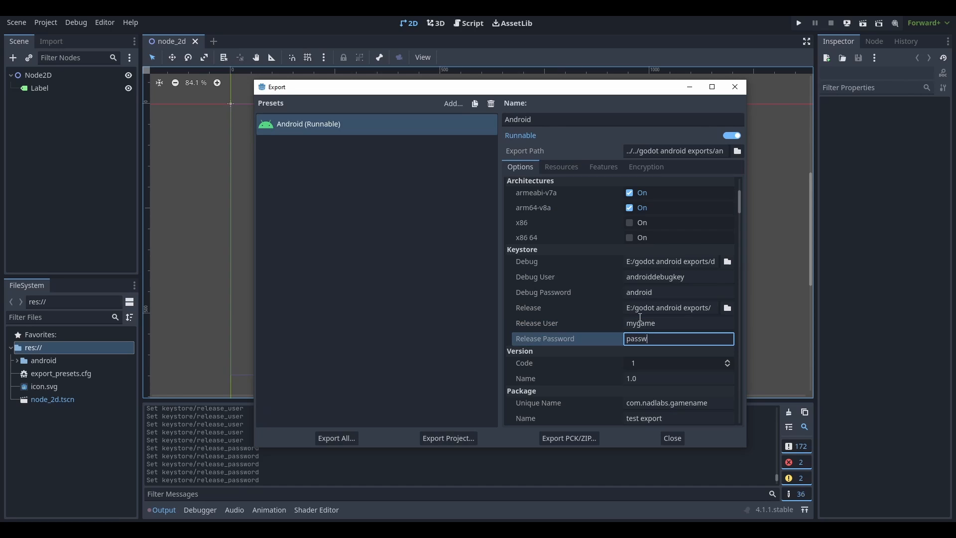
{"action": "left_click", "coordinate": [448, 437]}
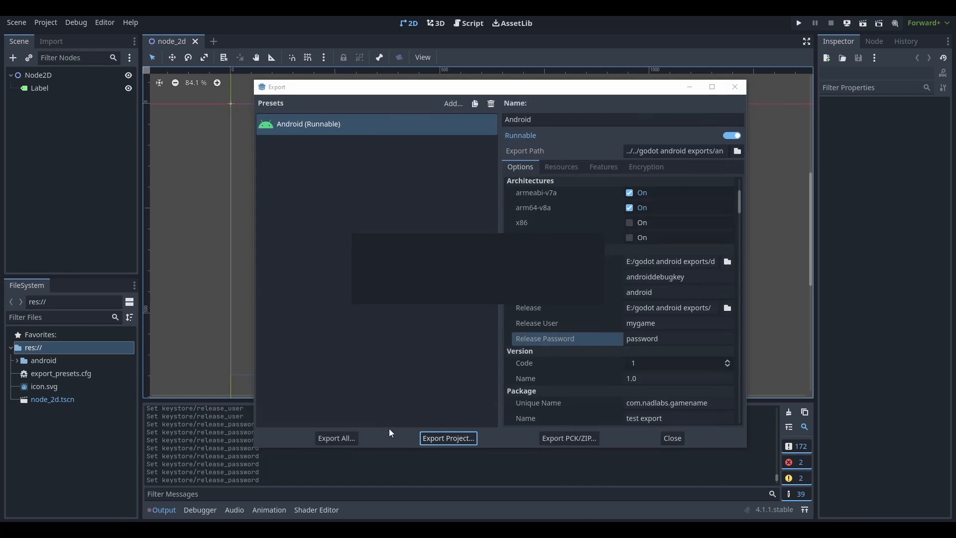
Export the release build as 'android export for googleplay.aab' and close the build log
{"action": "left_click", "coordinate": [448, 438]}
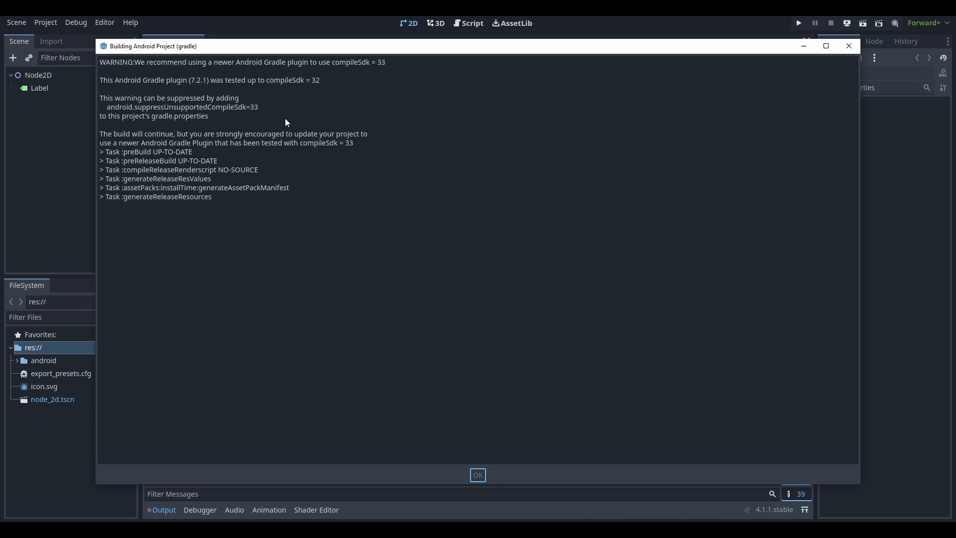
{"action": "mouse_move", "coordinate": [247, 180]}
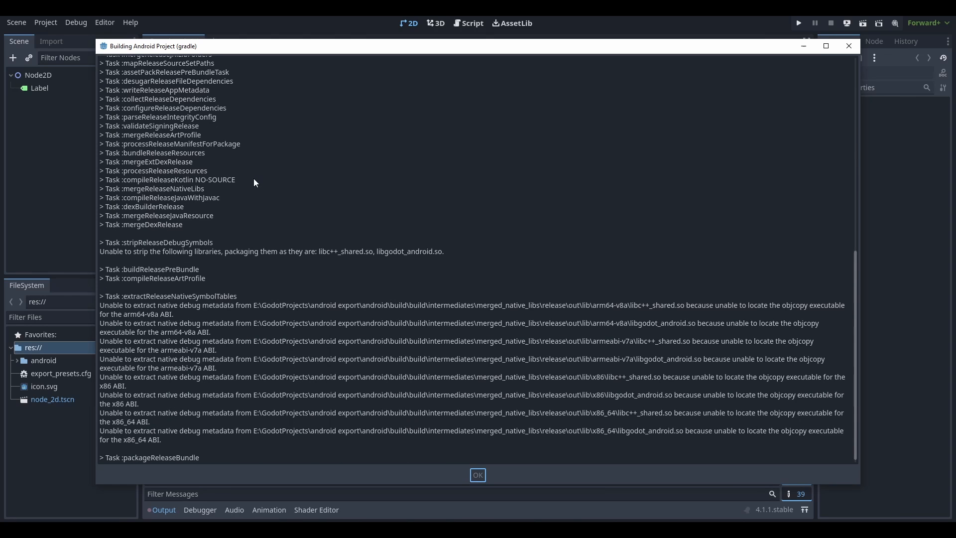
{"action": "left_click", "coordinate": [478, 475]}
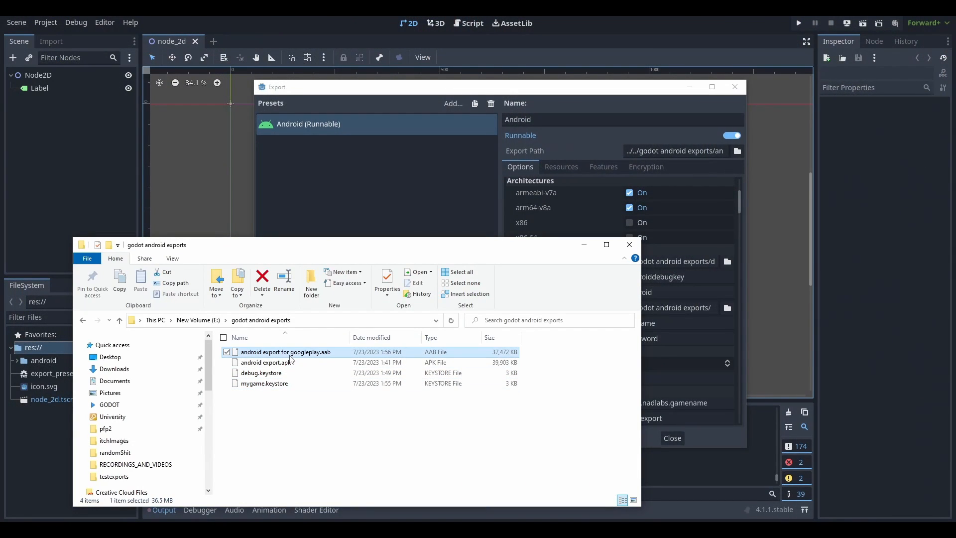
{"action": "mouse_move", "coordinate": [329, 356]}
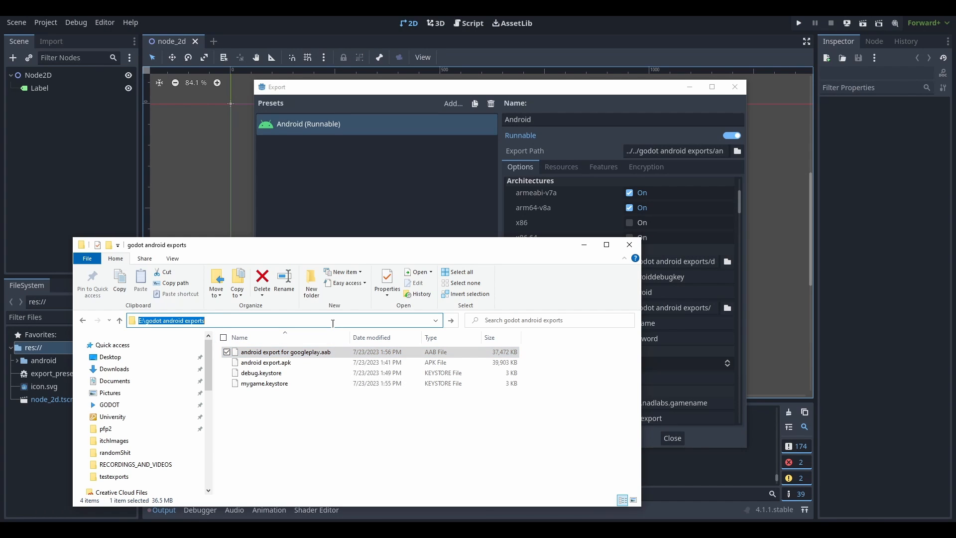
Type cmd.exe into the godot android exports folder's address bar
{"action": "type", "text": "C:\\Windows\\System32\\cmd.exe"}
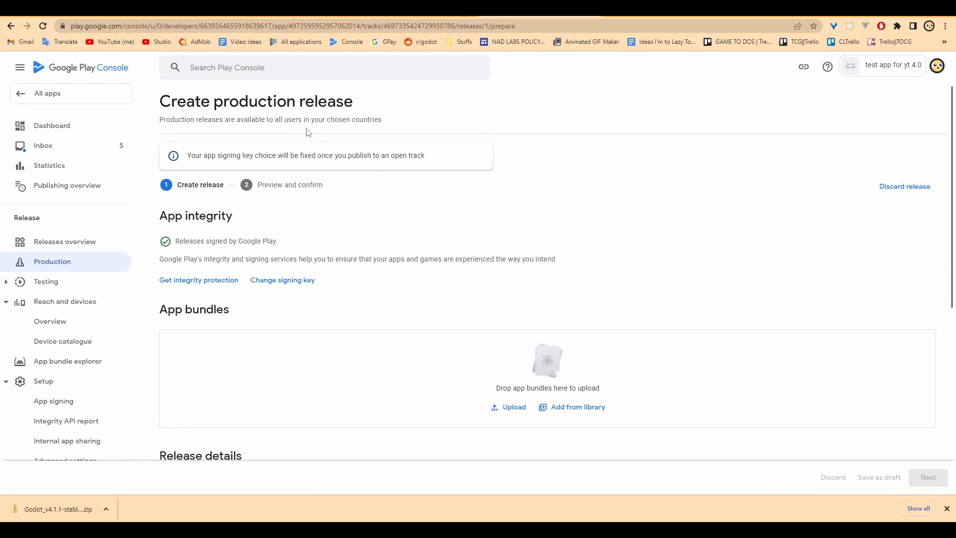
{"action": "mouse_move", "coordinate": [508, 407]}
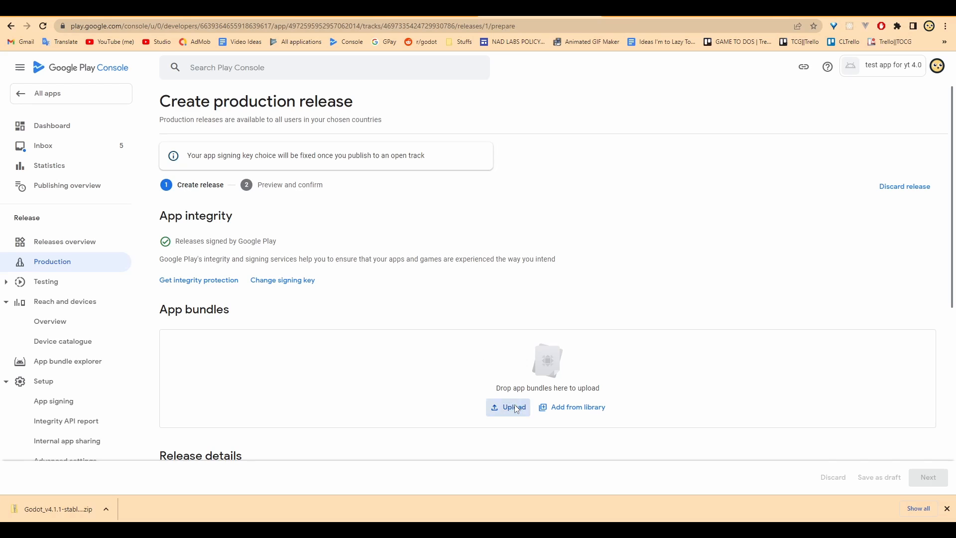
Upload 'android export for googleplay.aab' to the production release and save it as draft
{"action": "left_click", "coordinate": [508, 407]}
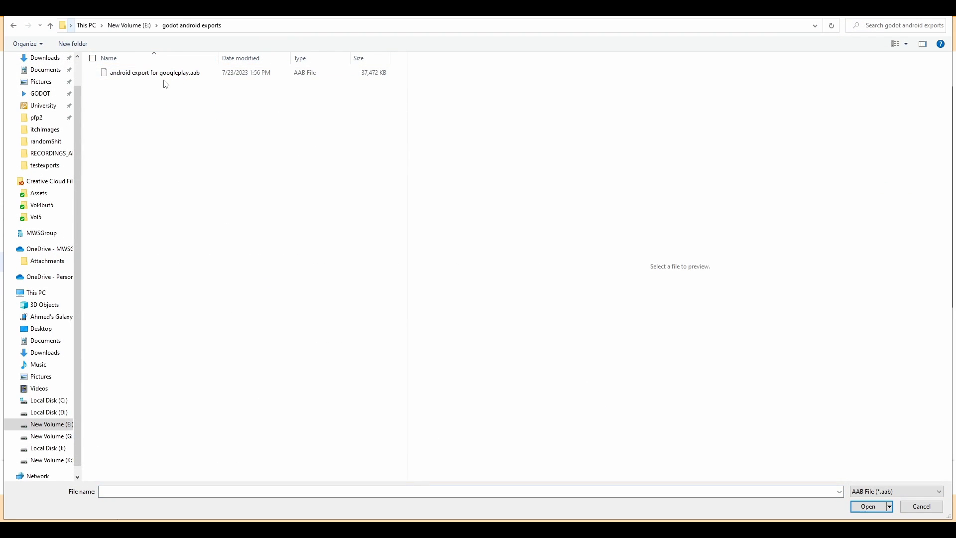
{"action": "left_click", "coordinate": [866, 506]}
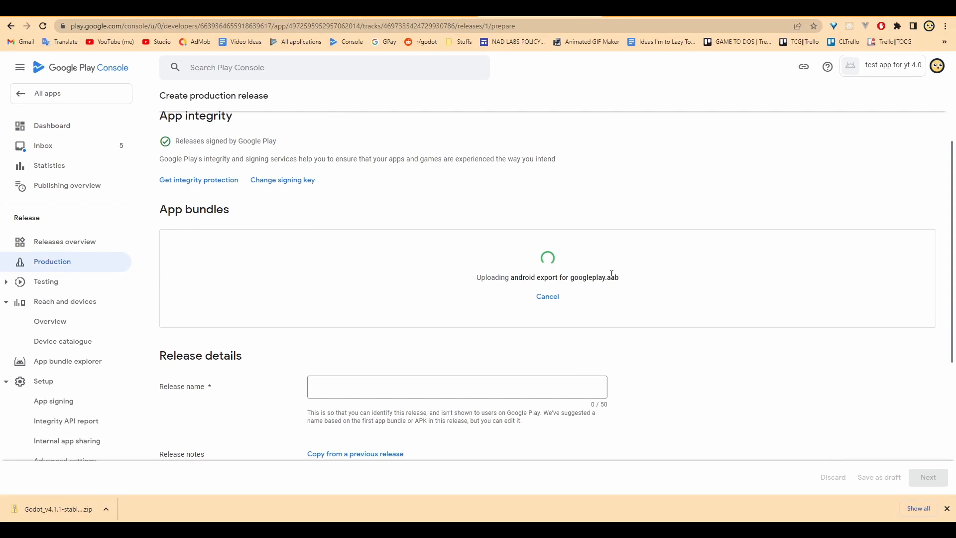
{"action": "mouse_move", "coordinate": [598, 294]}
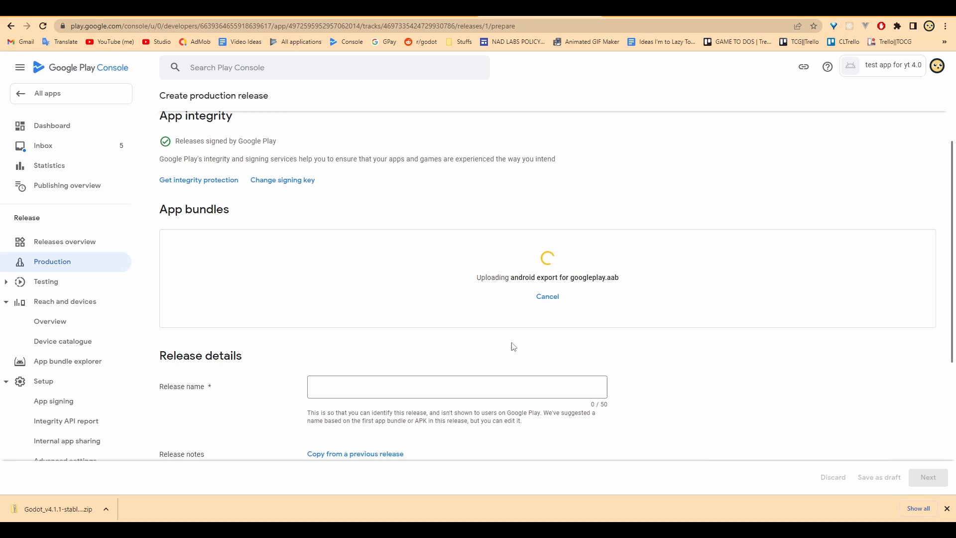
{"action": "scroll", "scroll_direction": "up", "scroll_amount": 3}
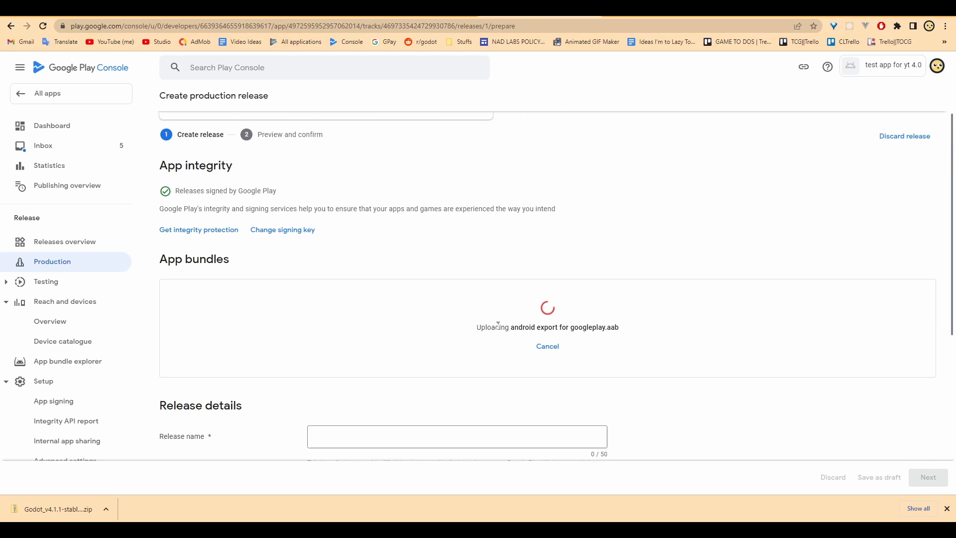
{"action": "scroll", "scroll_direction": "down", "scroll_amount": 3}
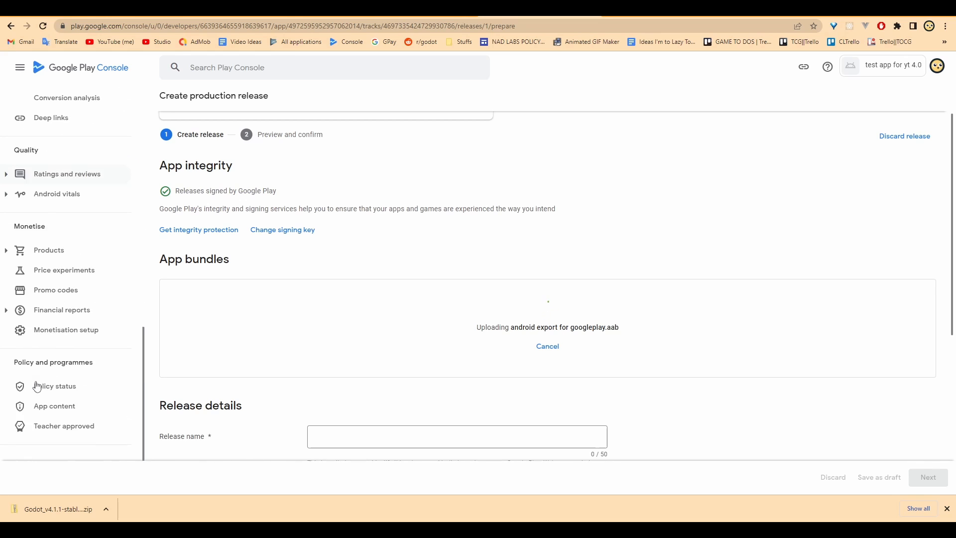
{"action": "scroll", "scroll_direction": "up", "scroll_amount": 3}
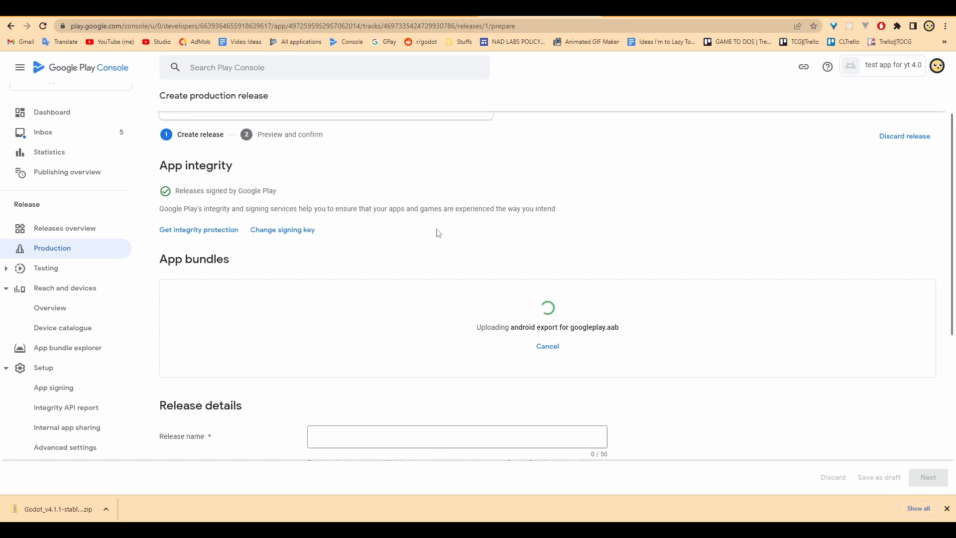
{"action": "mouse_move", "coordinate": [434, 251]}
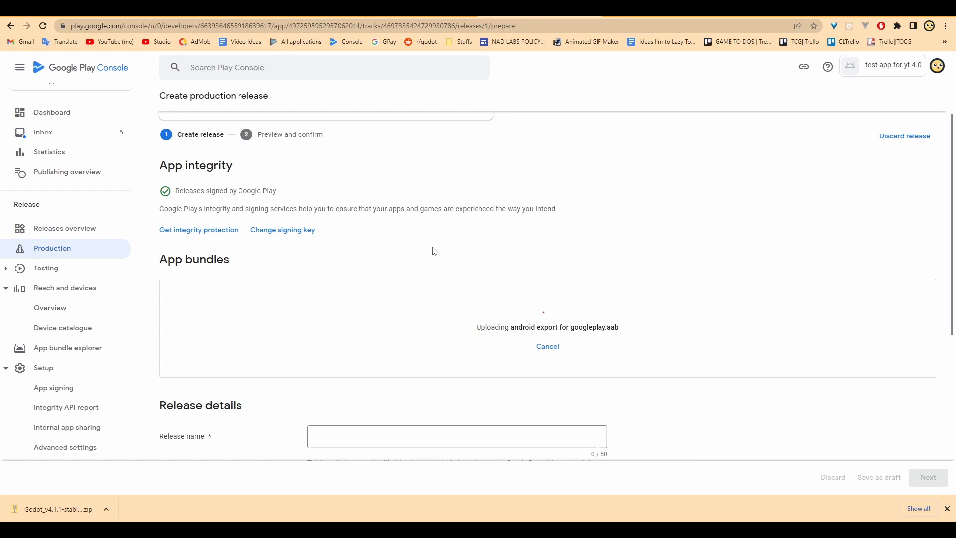
{"action": "scroll", "scroll_direction": "down", "scroll_amount": 3}
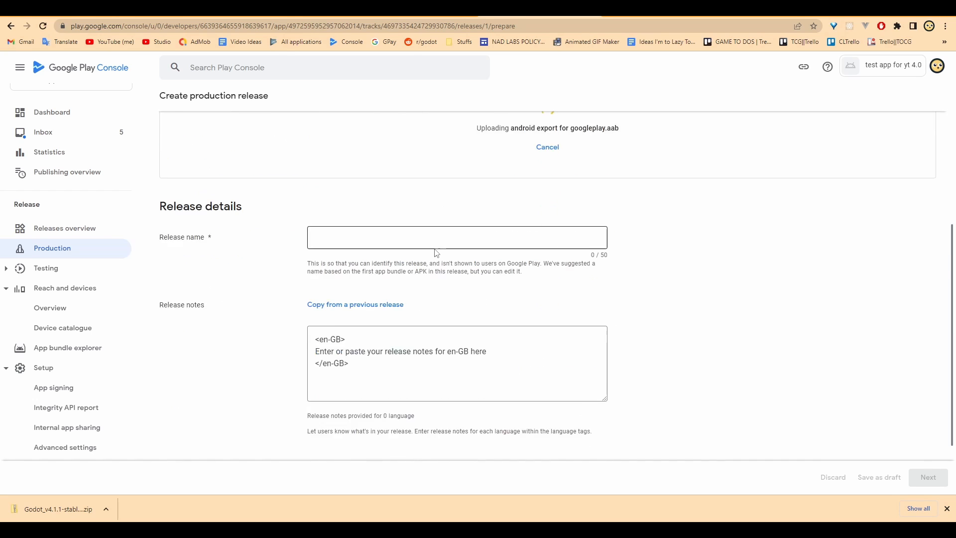
{"action": "scroll", "scroll_direction": "up", "scroll_amount": 3}
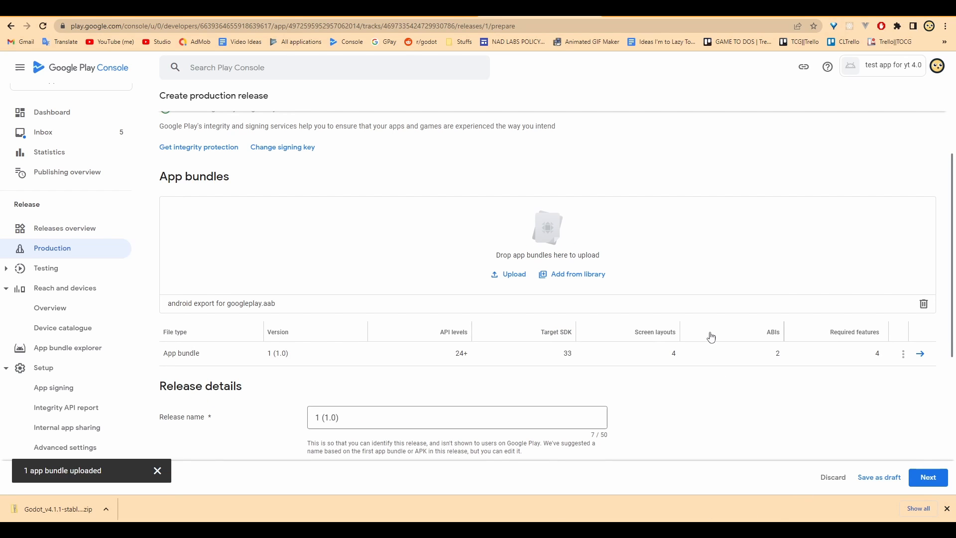
{"action": "scroll", "scroll_direction": "down", "scroll_amount": 3}
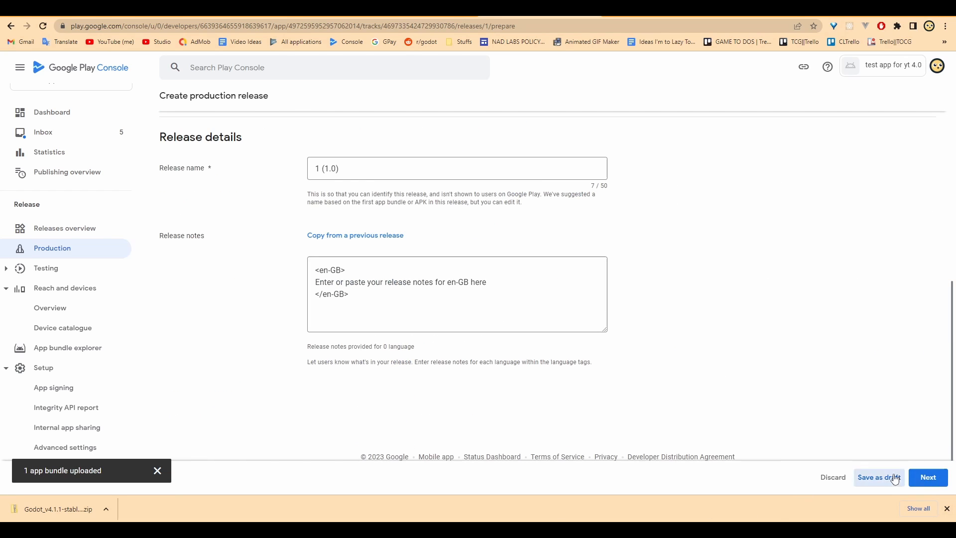
{"action": "left_click", "coordinate": [878, 477]}
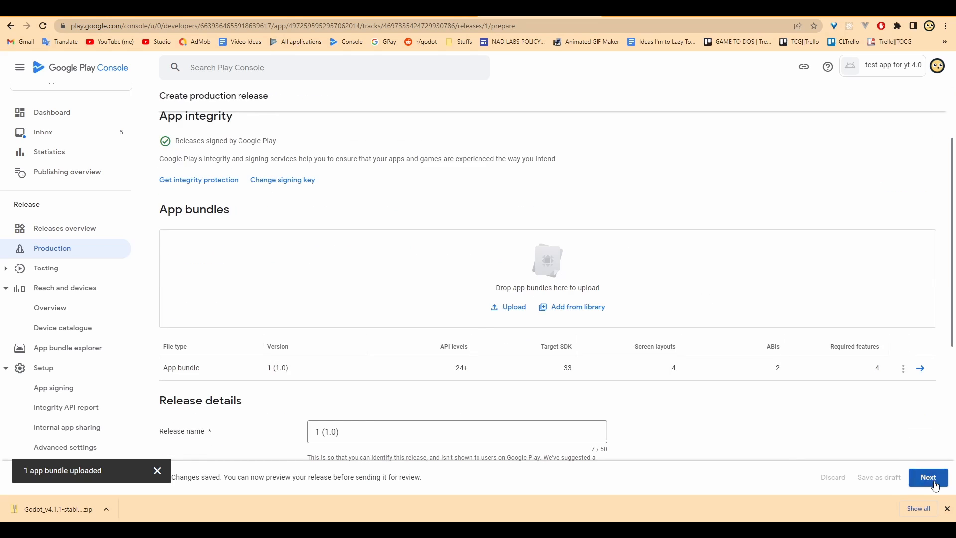
Go to the release preview and expand its list of 8 errors
{"action": "left_click", "coordinate": [927, 477]}
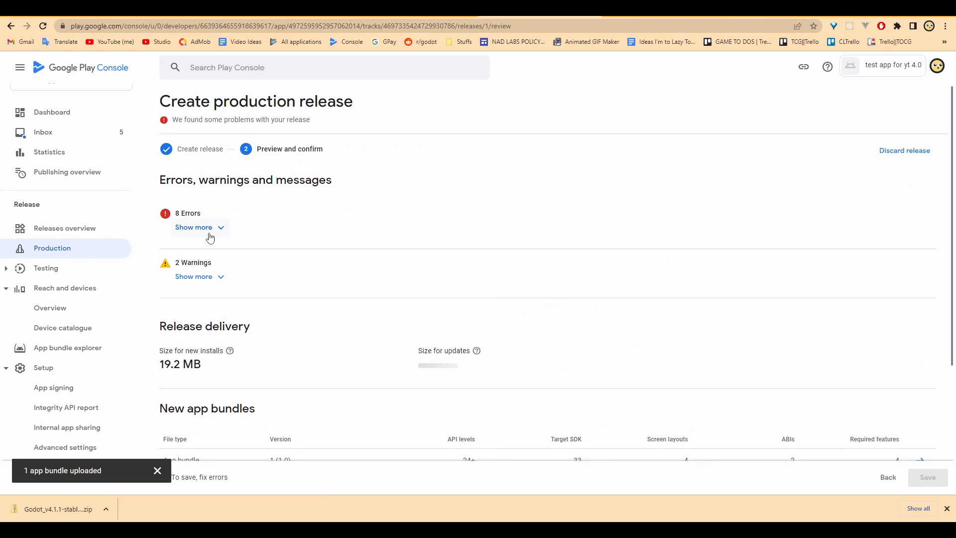
{"action": "left_click", "coordinate": [193, 227]}
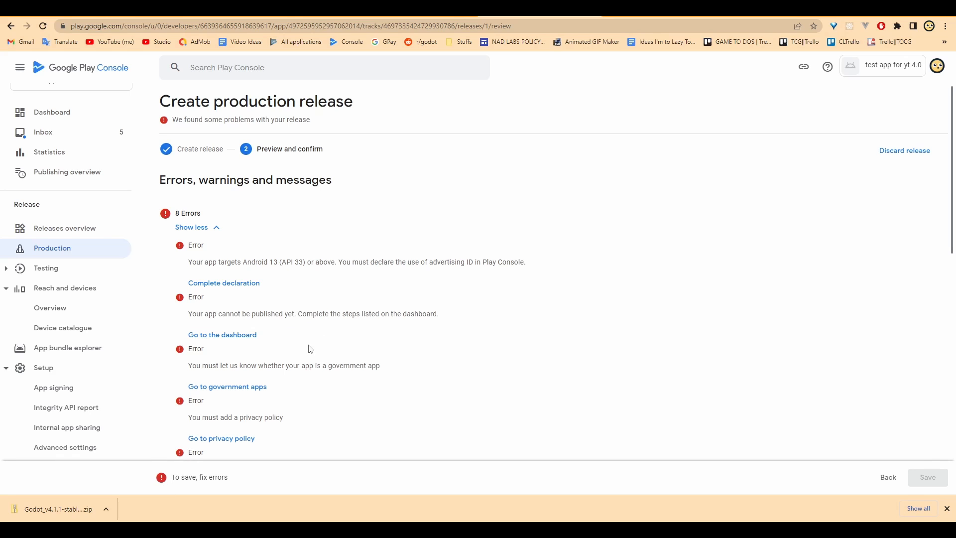
{"action": "mouse_move", "coordinate": [318, 370]}
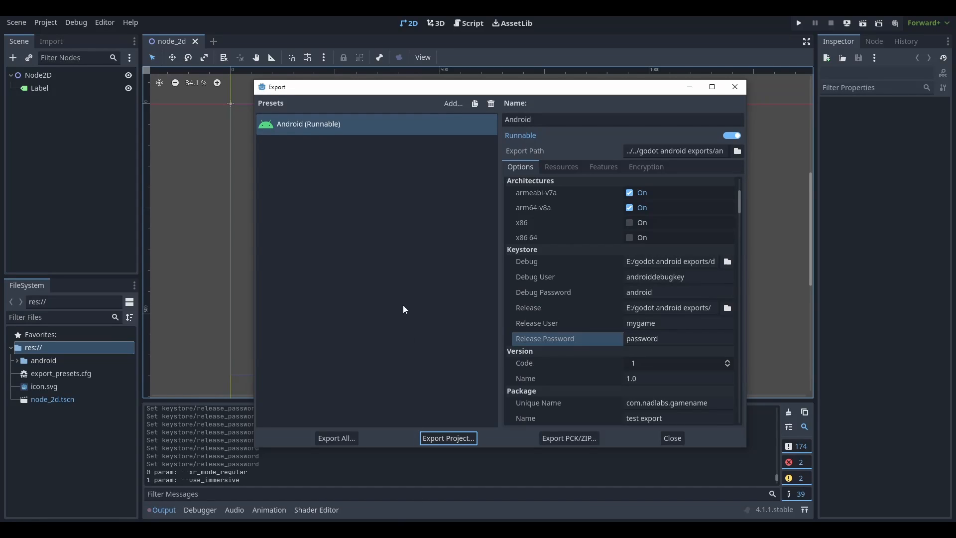
Close the Export dialog to return to the 2D scene with its label
{"action": "left_click", "coordinate": [670, 438]}
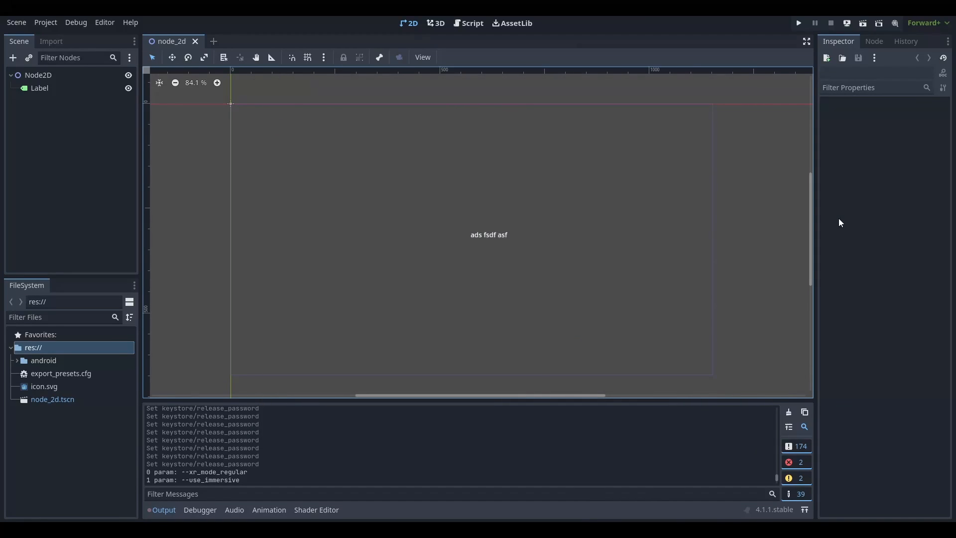
{"action": "mouse_move", "coordinate": [667, 287]}
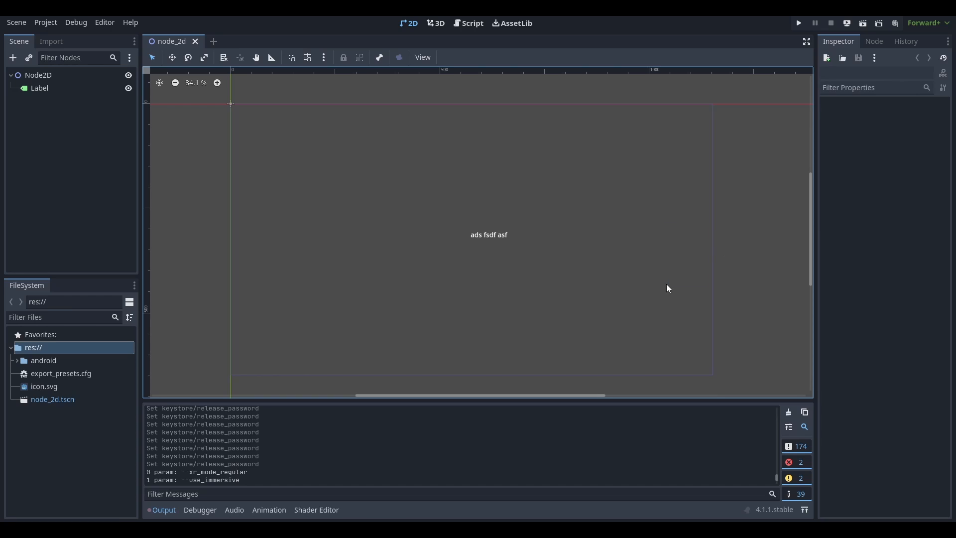
{"action": "mouse_move", "coordinate": [518, 385]}
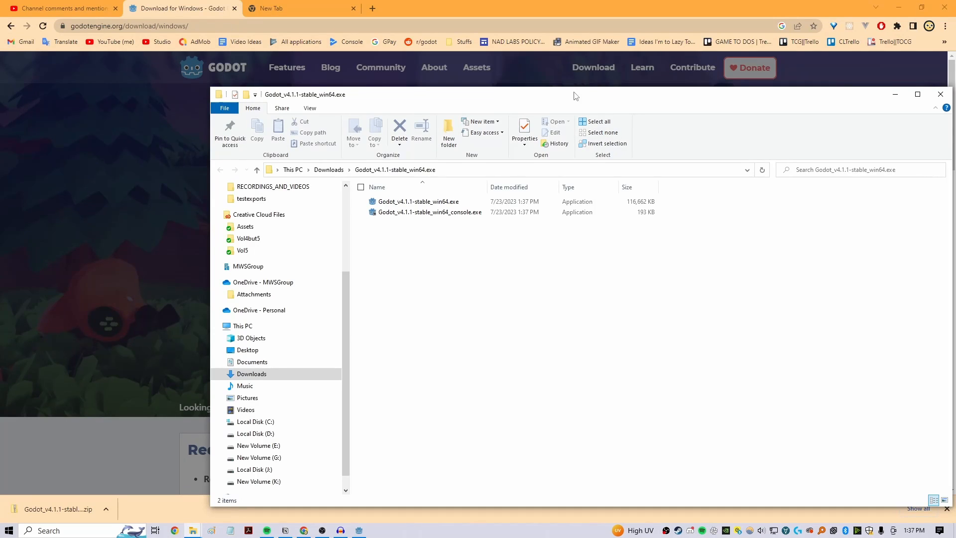
Launch Godot_v4.1.1-stable_win64.exe from the Downloads folder in File Explorer
{"action": "left_click", "coordinate": [912, 529]}
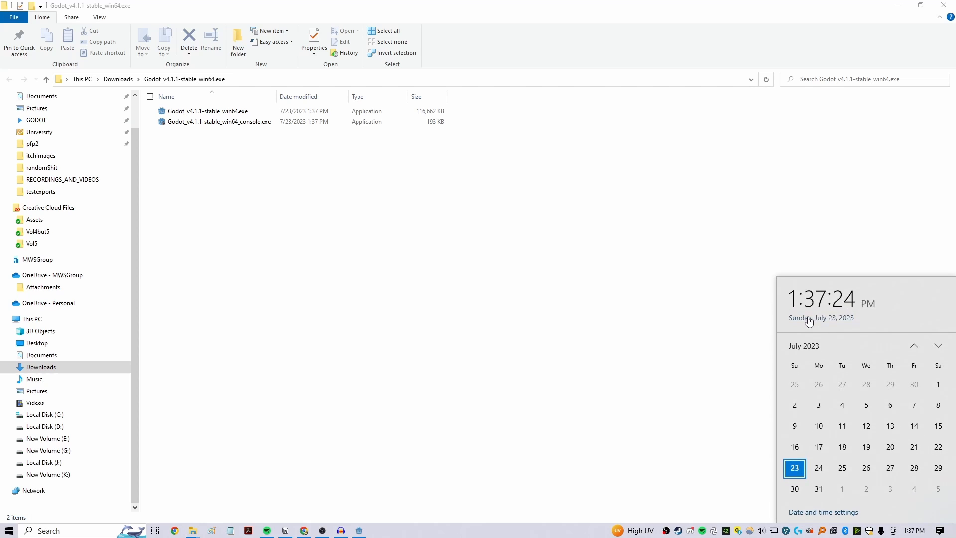
{"action": "left_click", "coordinate": [219, 121]}
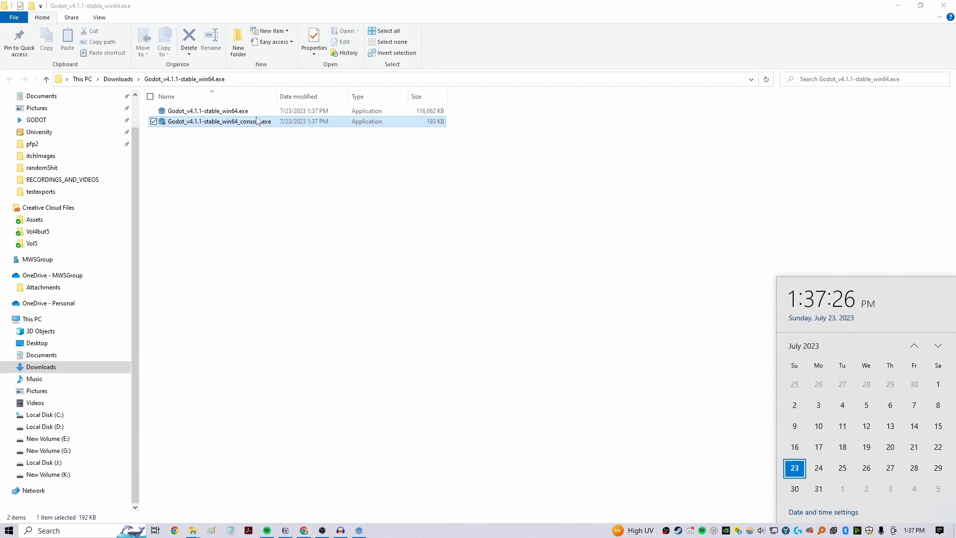
{"action": "left_click", "coordinate": [207, 110]}
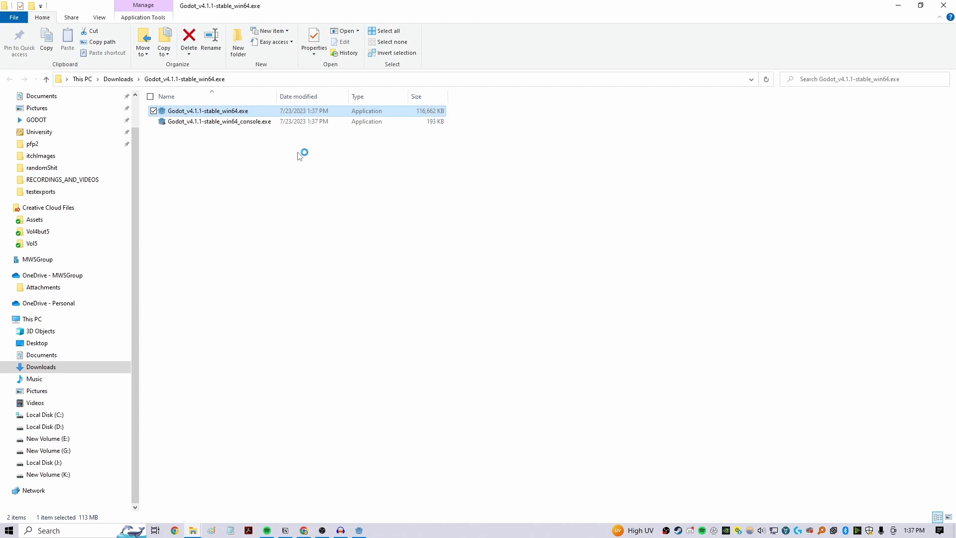
{"action": "double_click", "coordinate": [207, 111]}
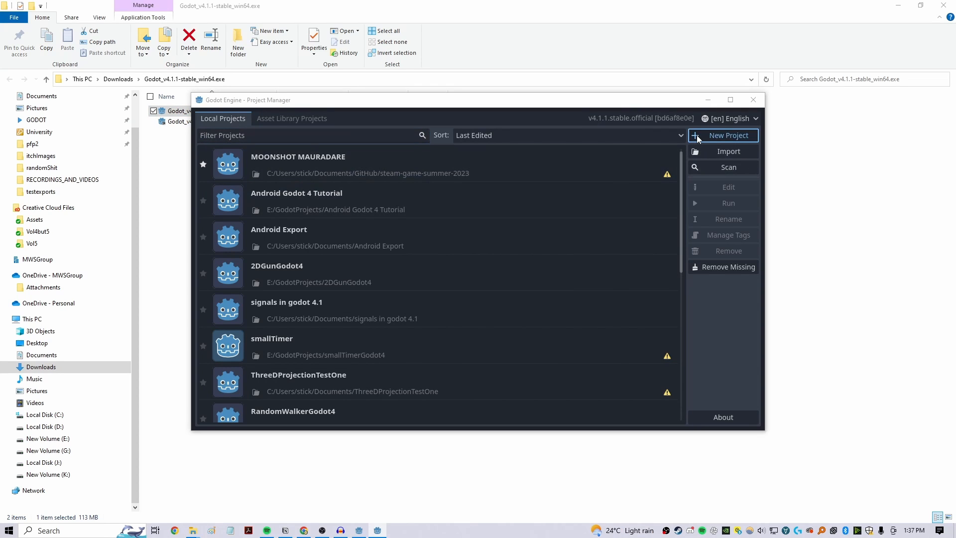
Create a new project named 'android export' in its own folder and open it
{"action": "left_click", "coordinate": [728, 136]}
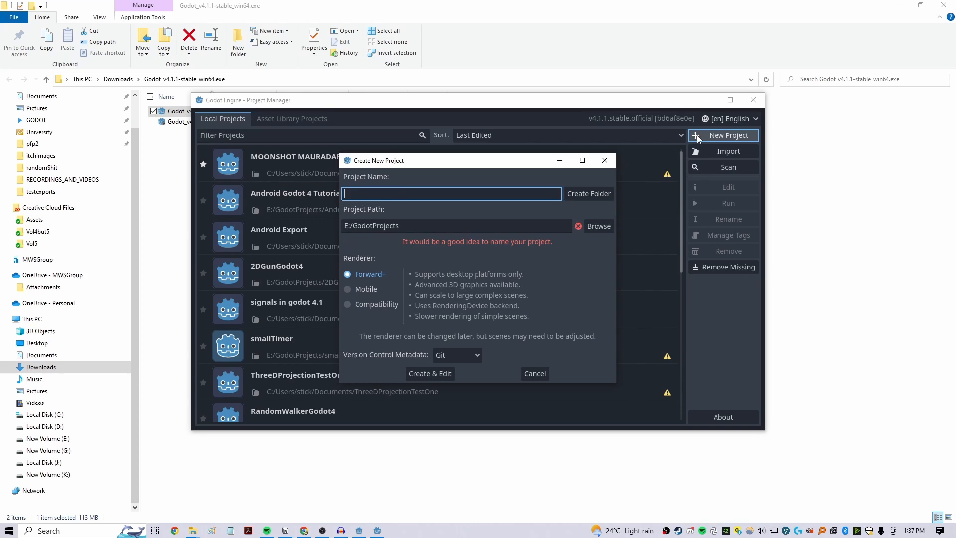
{"action": "type", "text": "android exp"}
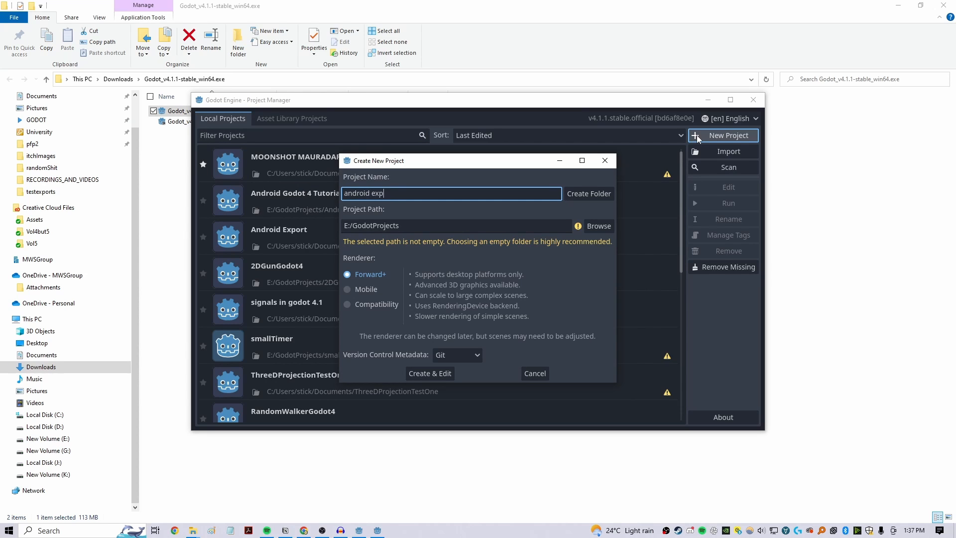
{"action": "left_click", "coordinate": [430, 371]}
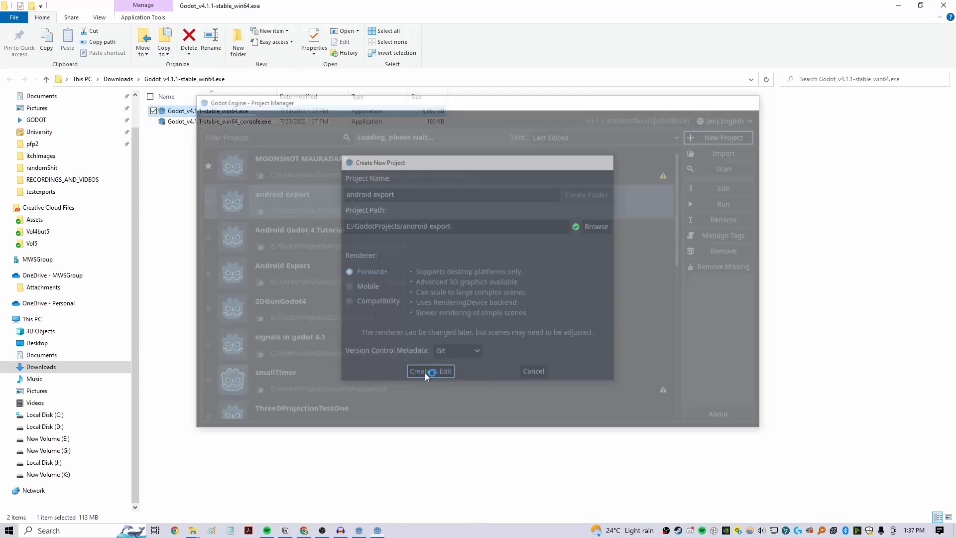
{"action": "left_click", "coordinate": [429, 370]}
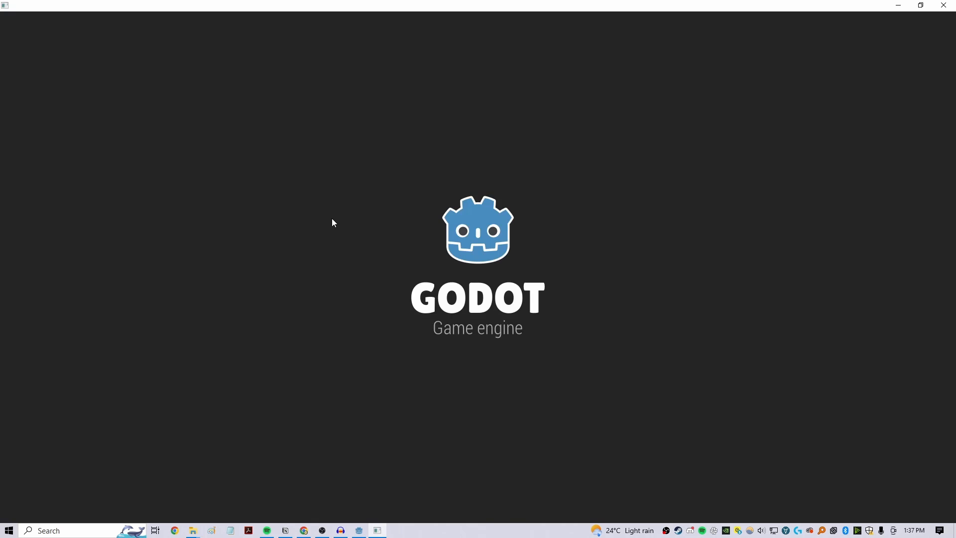
{"action": "mouse_move", "coordinate": [175, 106]}
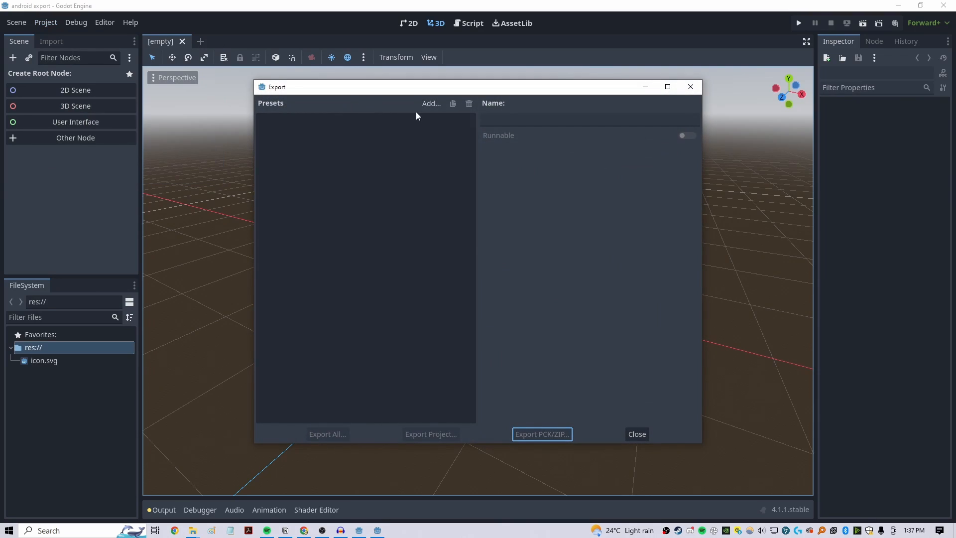
Replace an accidental iOS export preset with a single Android preset
{"action": "left_click", "coordinate": [416, 103]}
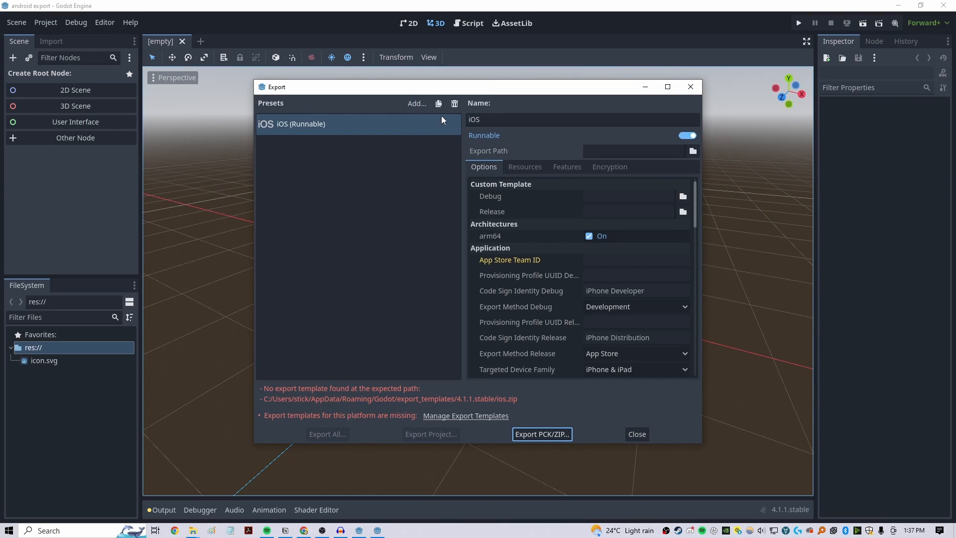
{"action": "left_click", "coordinate": [468, 103]}
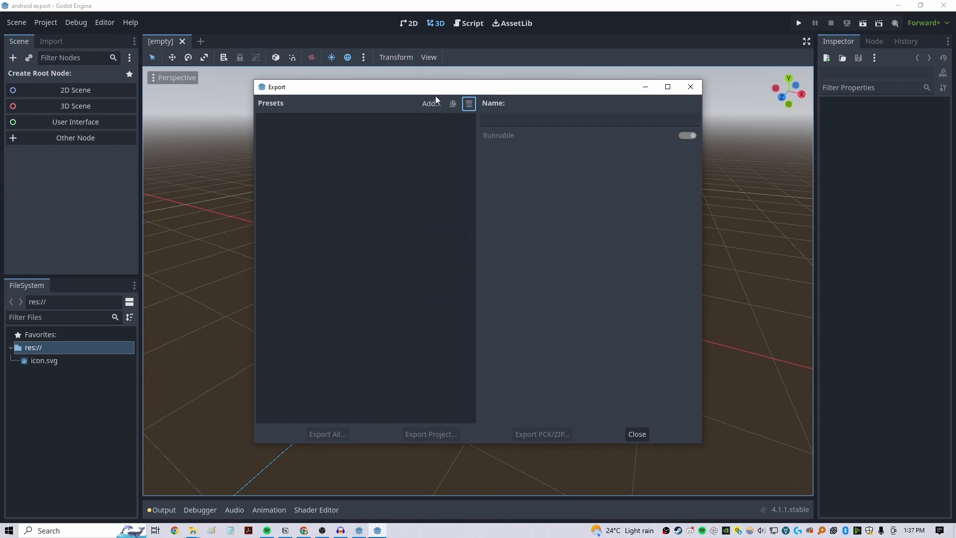
{"action": "left_click", "coordinate": [430, 103]}
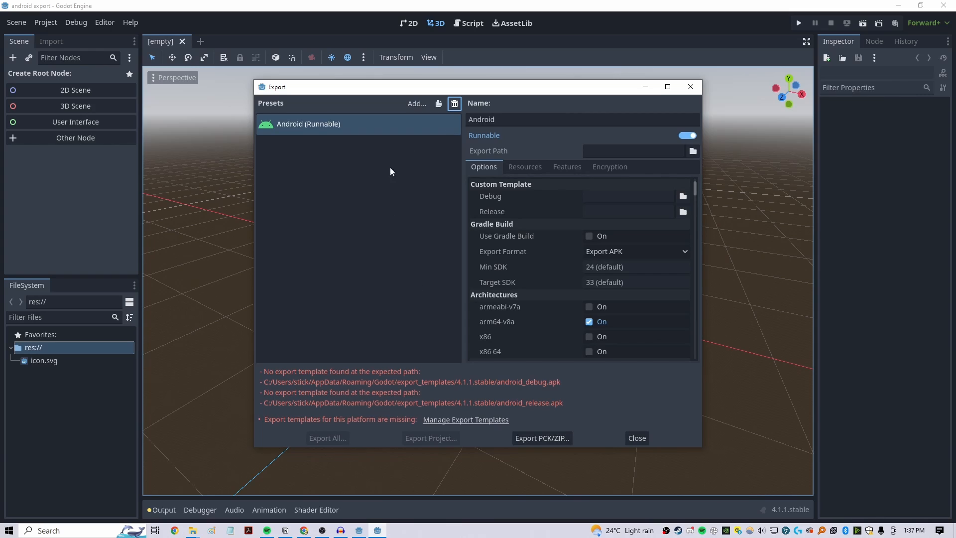